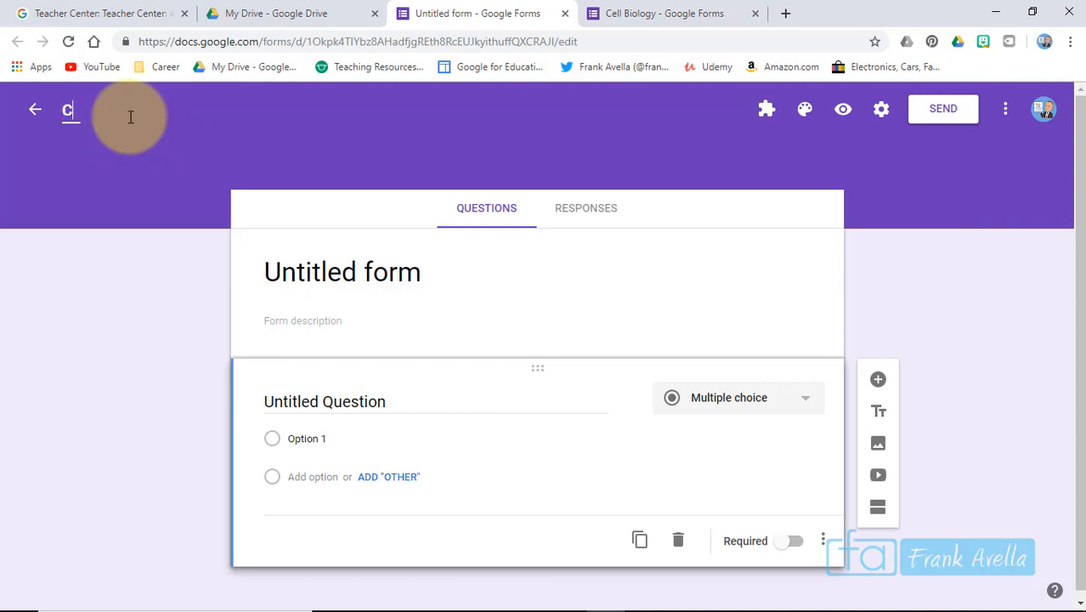
# Step: Title the new blank form 'Cell Biology'
pyautogui.write('Cell Biology')
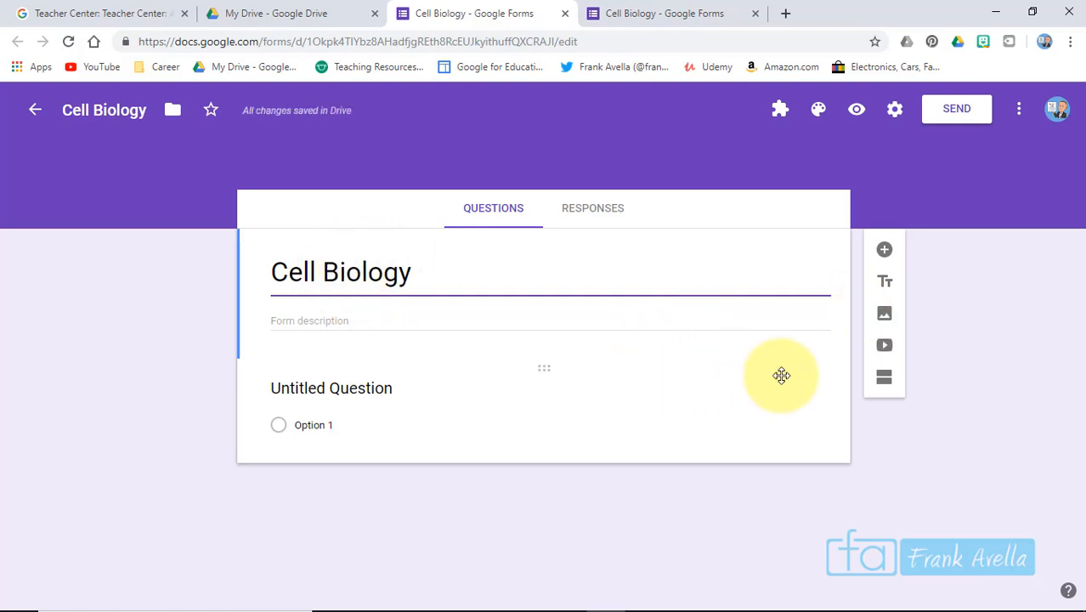
pyautogui.moveTo(884, 345)
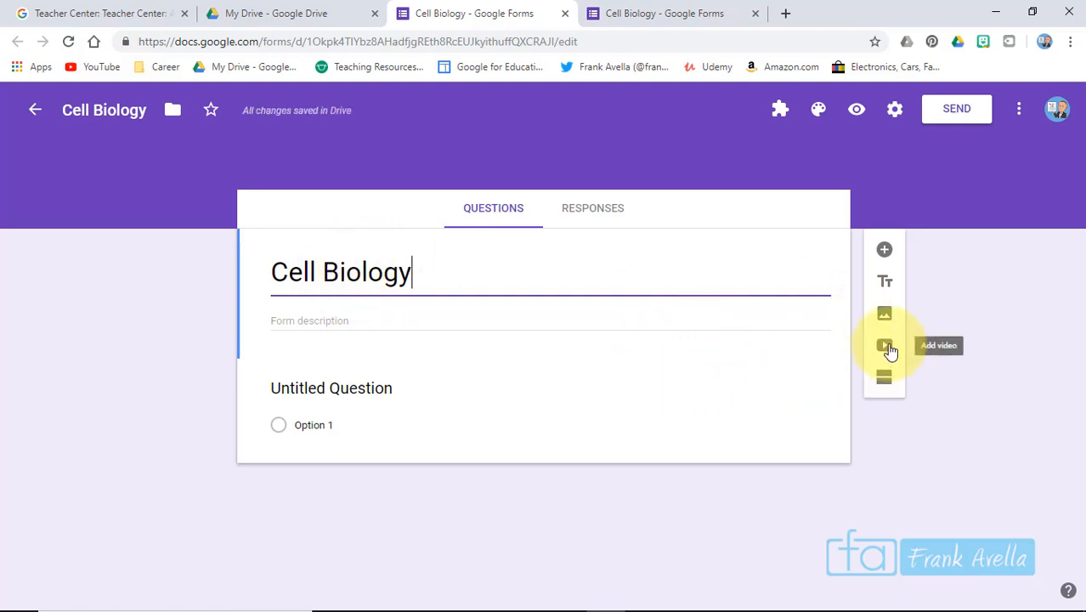
# Step: Search YouTube for 'animal cell', insert the Nucleus Medical Media video, titled 'Watch the Video'
pyautogui.click(884, 346)
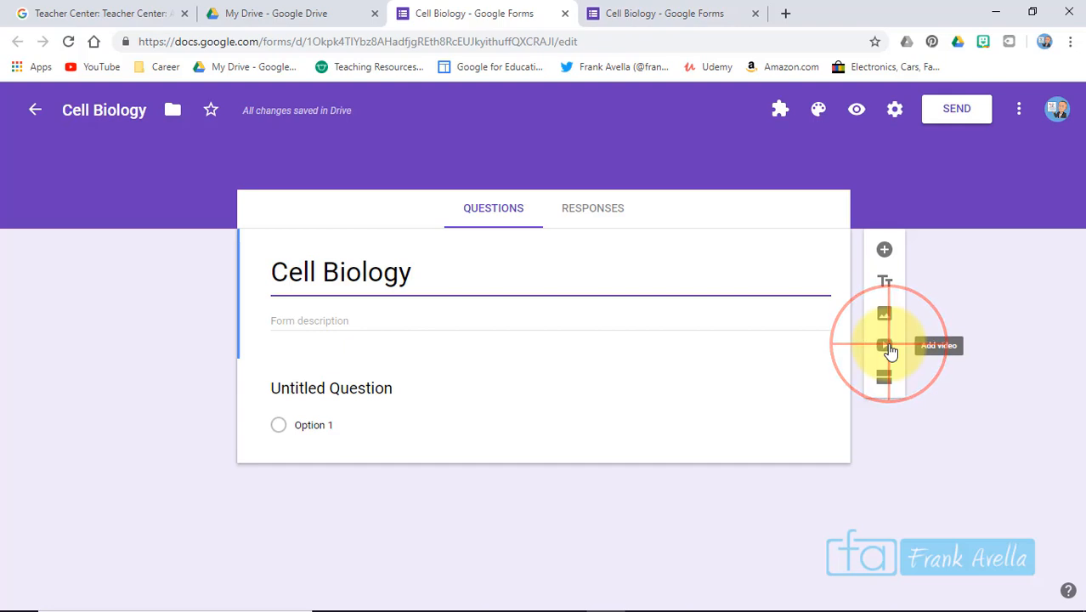
pyautogui.click(884, 345)
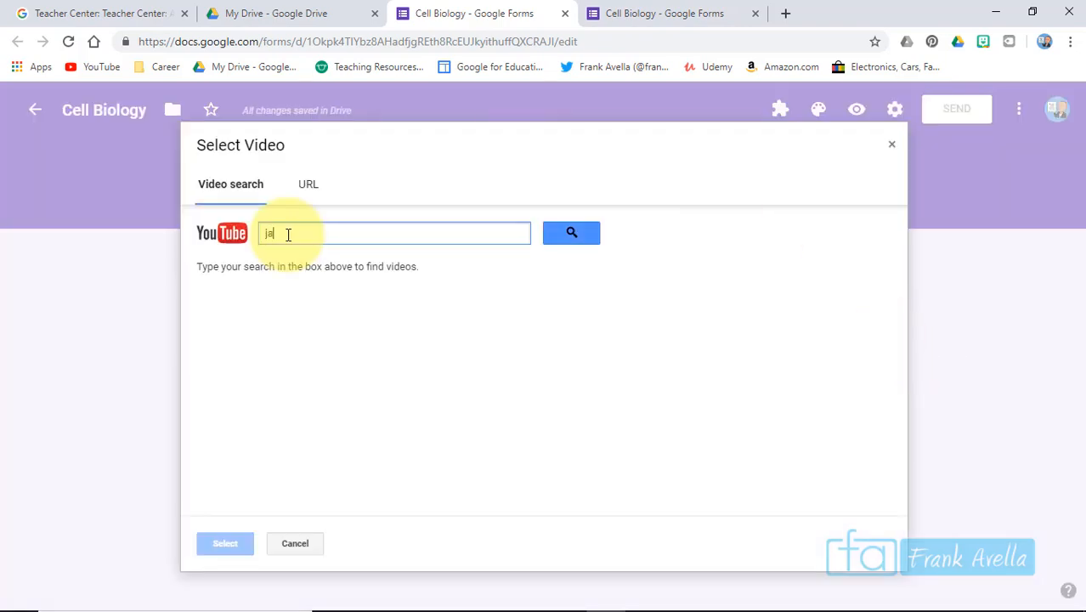
pyautogui.write('animal cell')
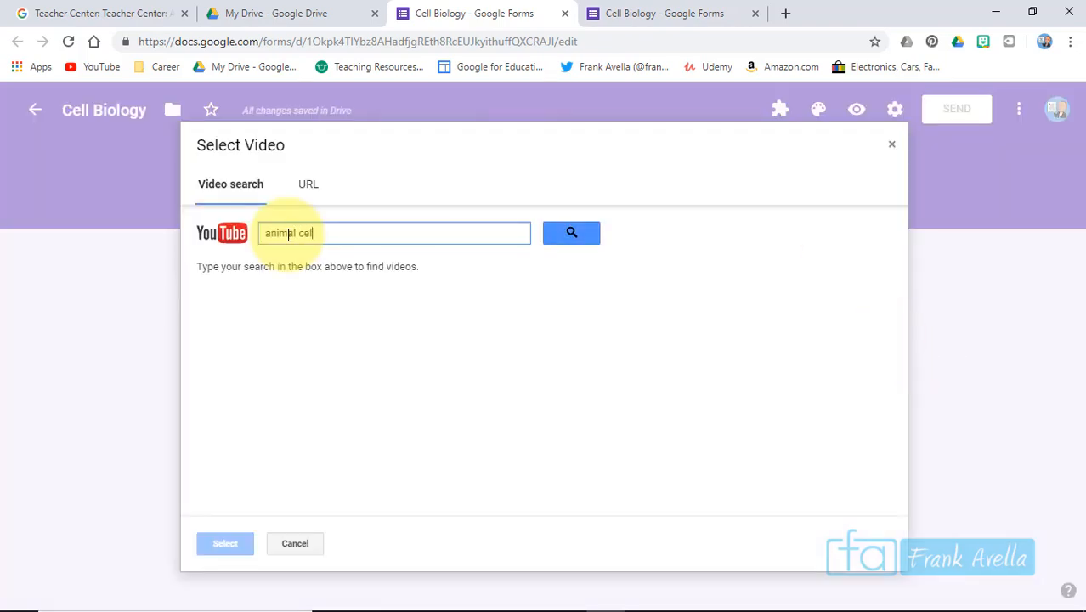
pyautogui.click(571, 233)
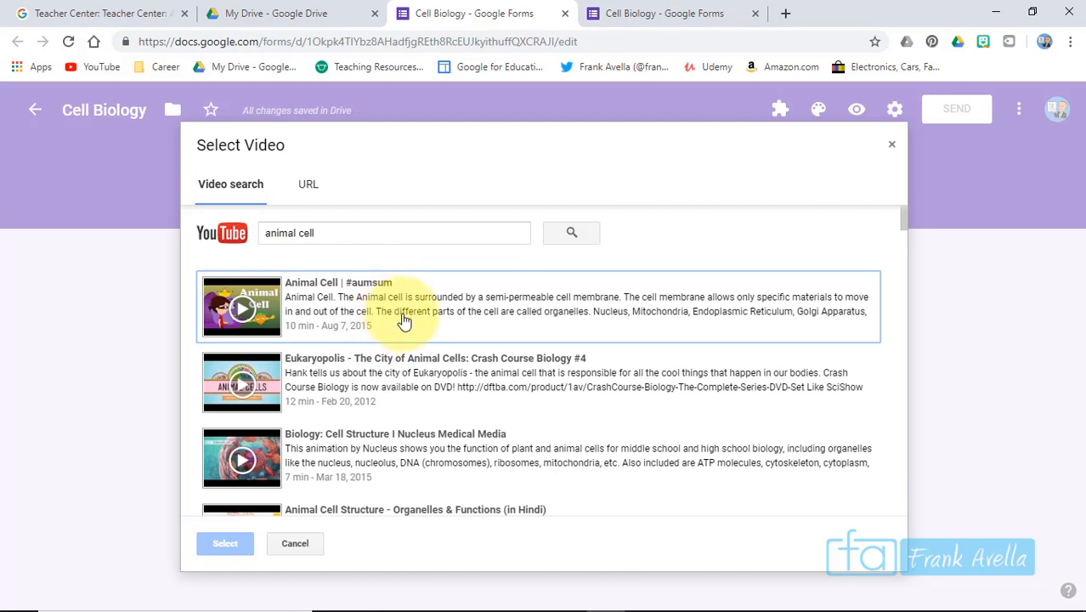
pyautogui.click(537, 459)
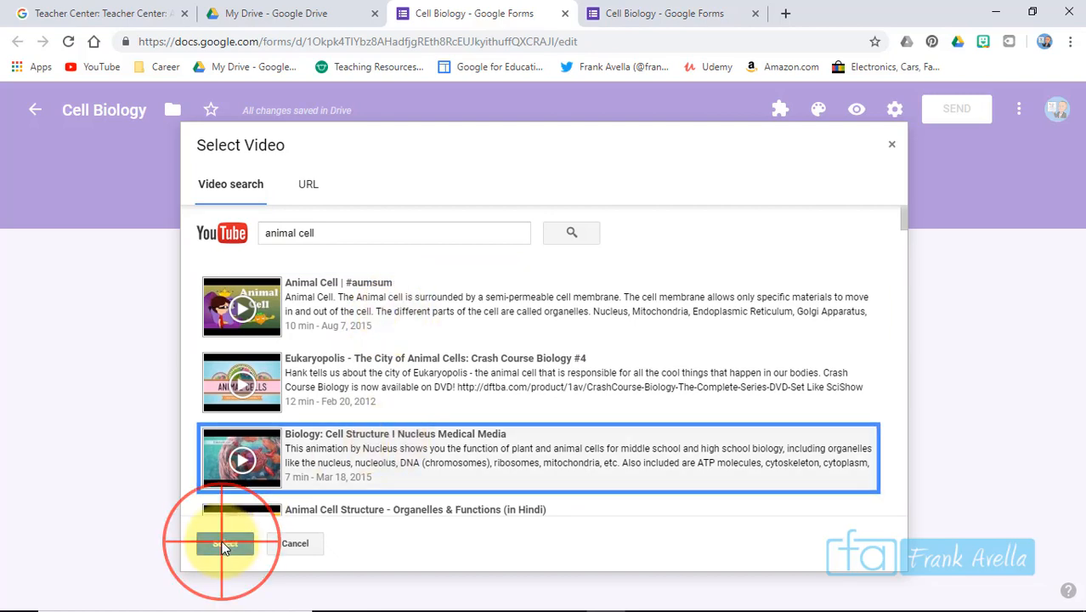
pyautogui.click(225, 543)
pyautogui.write('Watch the Vido')
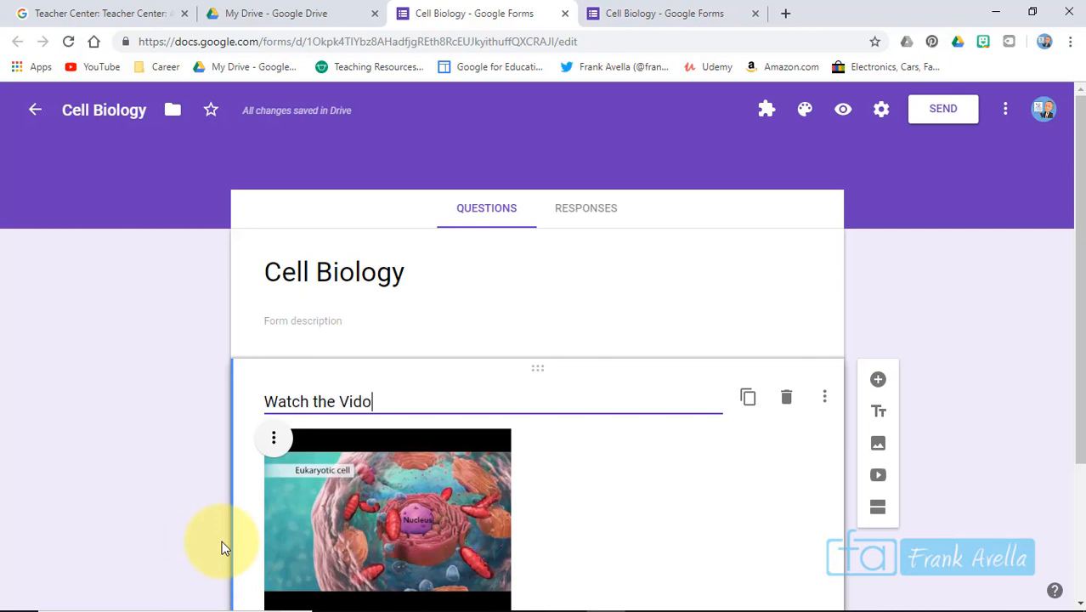
pyautogui.write('e')
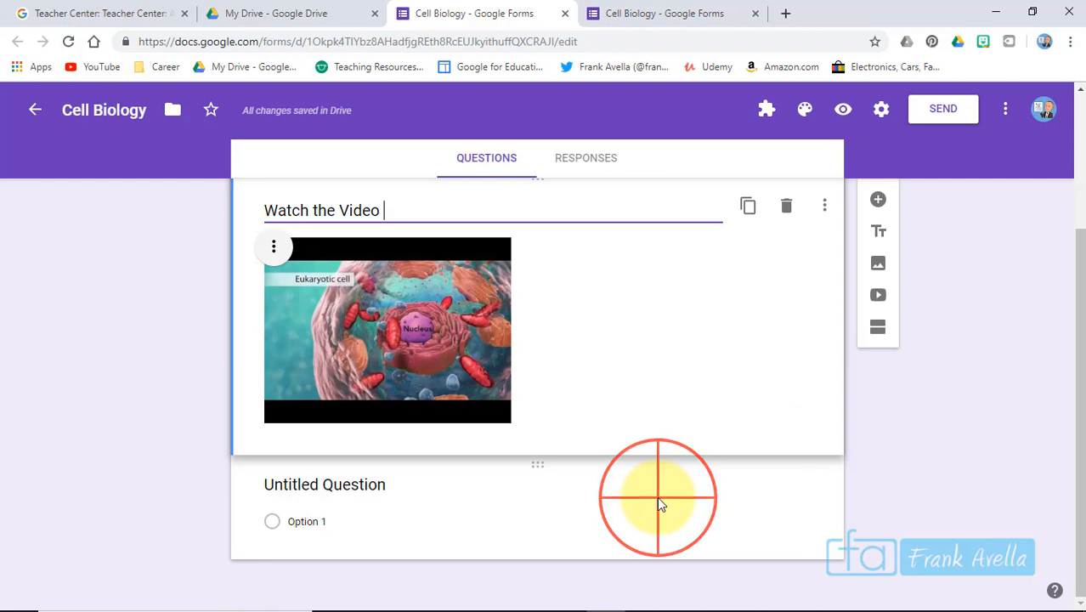
# Step: Write the multiple-choice question 'Where is DNA stored (organelle)' below the video
pyautogui.click(323, 485)
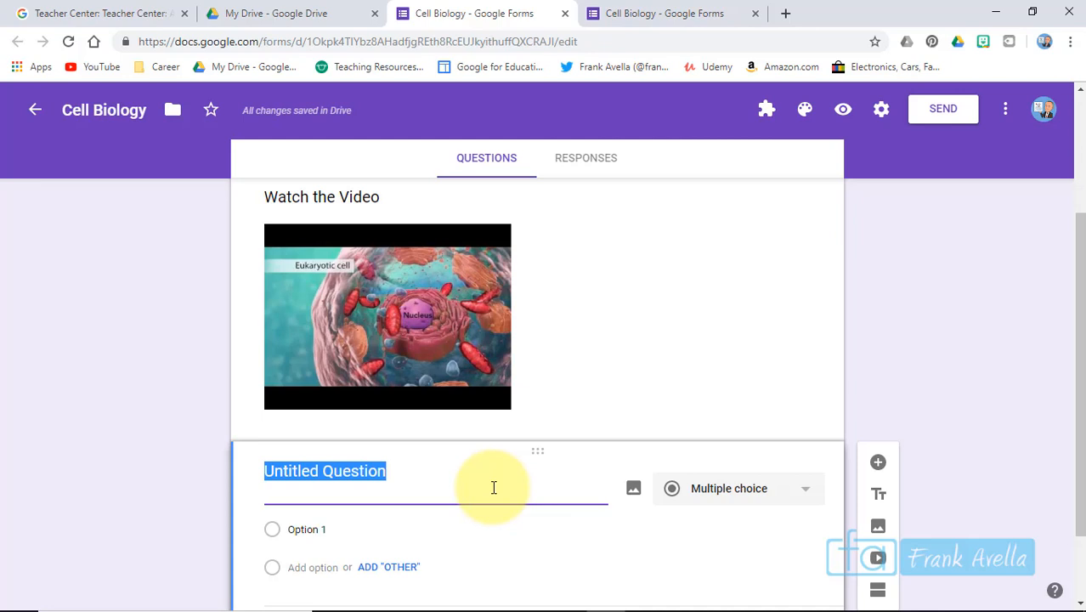
pyautogui.moveTo(773, 466)
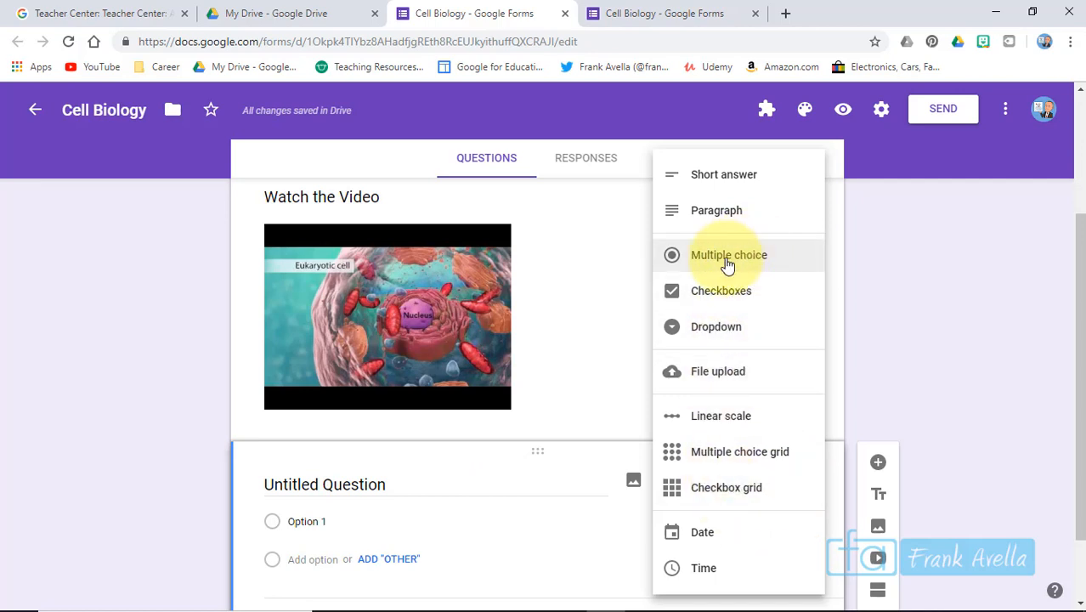
pyautogui.click(727, 255)
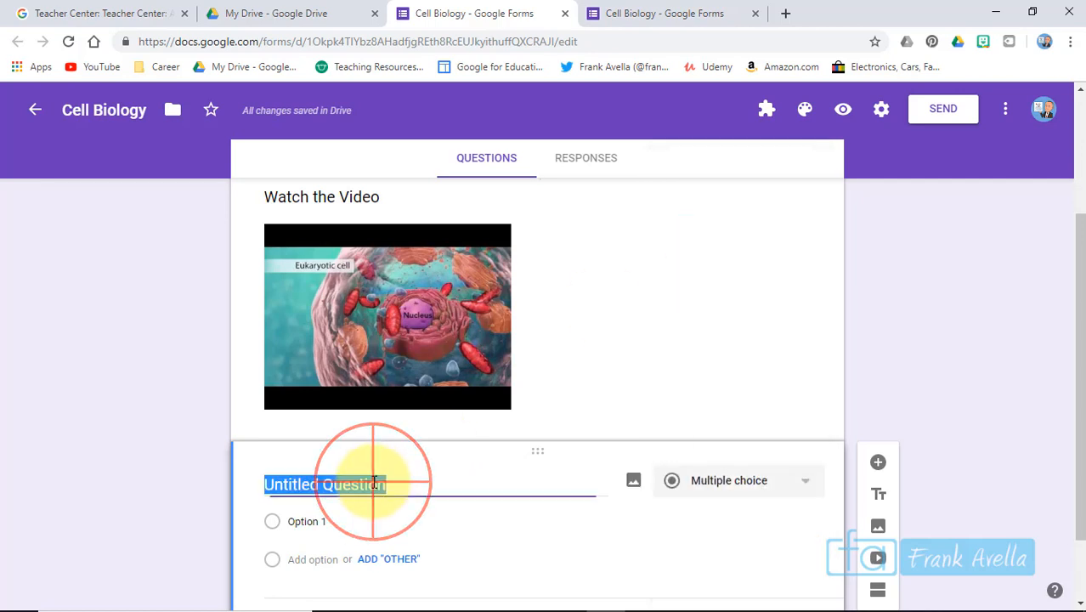
pyautogui.write('Where is D')
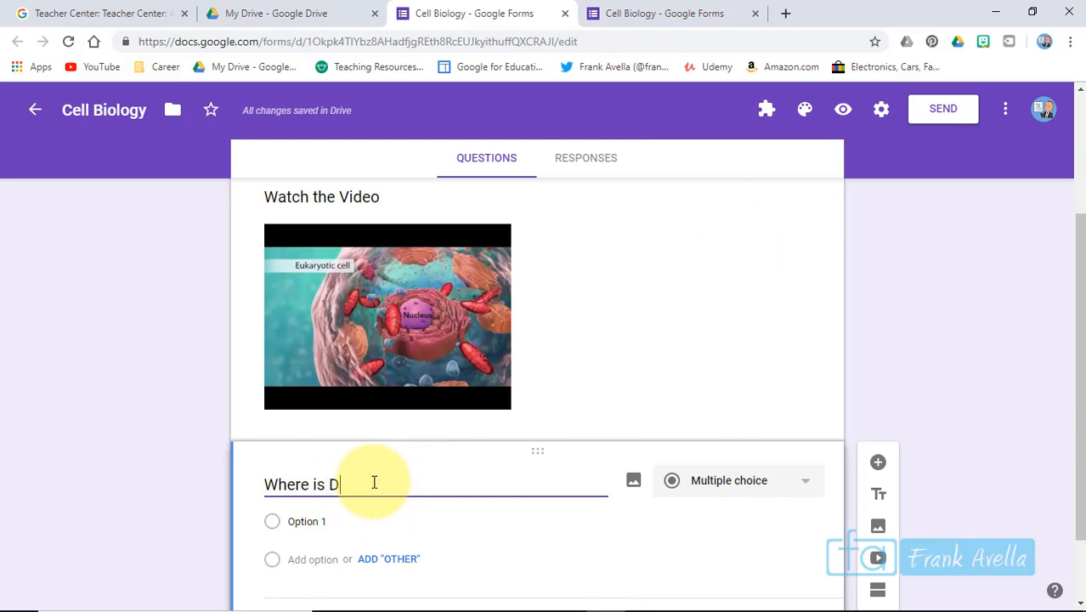
pyautogui.write('NA store')
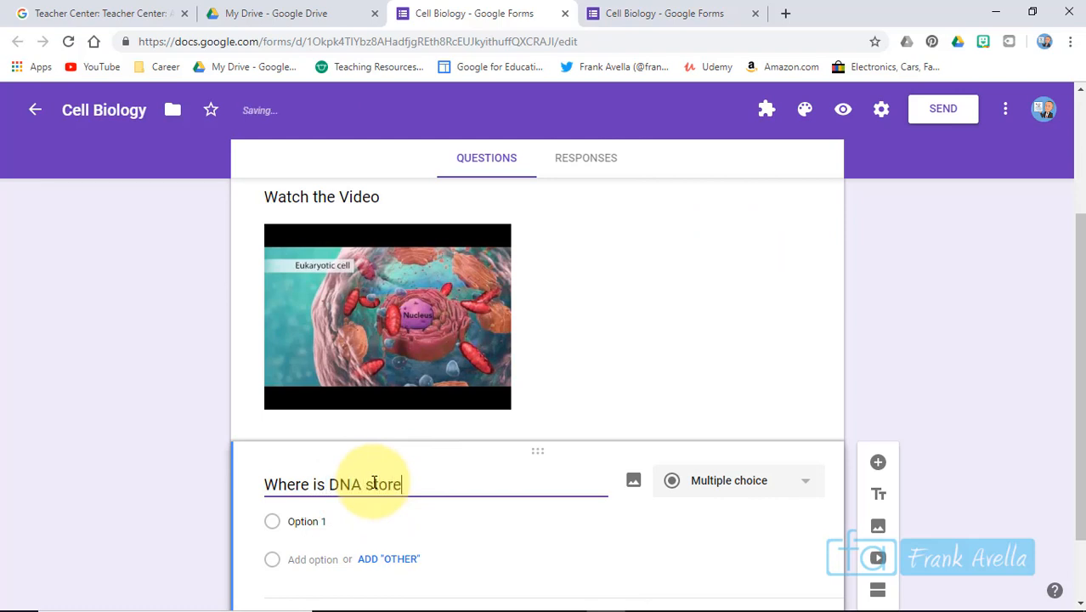
pyautogui.write('(organelle)')
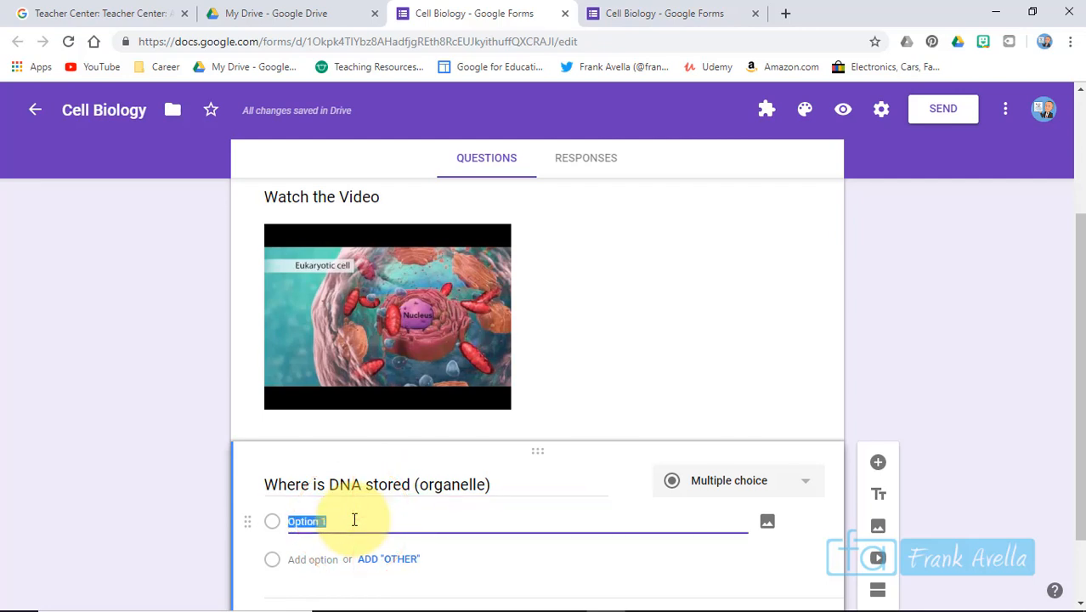
# Step: Add the answer options Cell Memberane, Nucleus, Ribosomes and Cytoplasm
pyautogui.write('Cell Memberal')
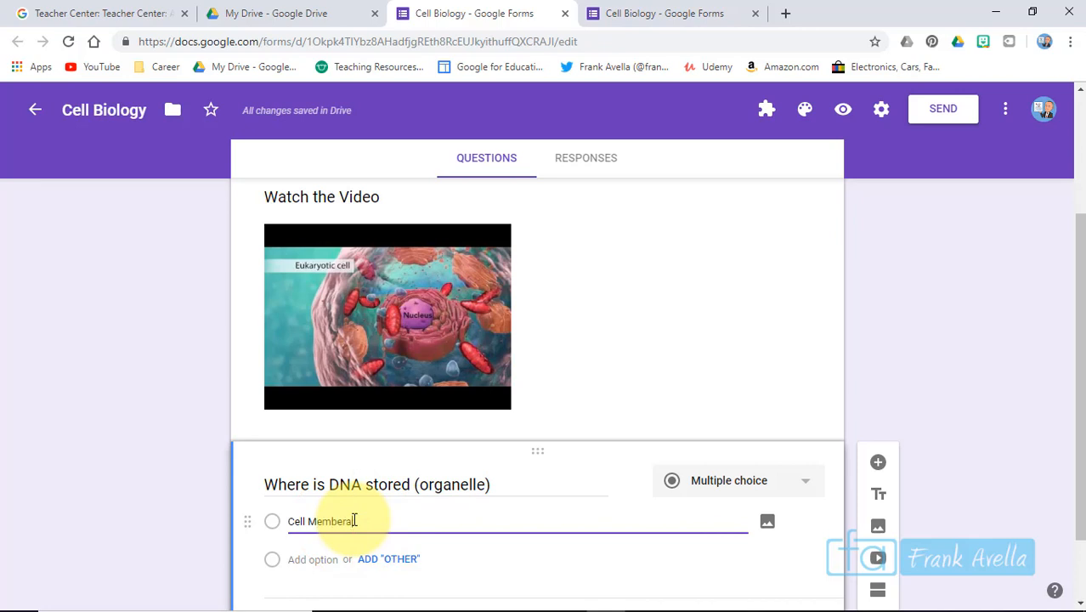
pyautogui.click(313, 559)
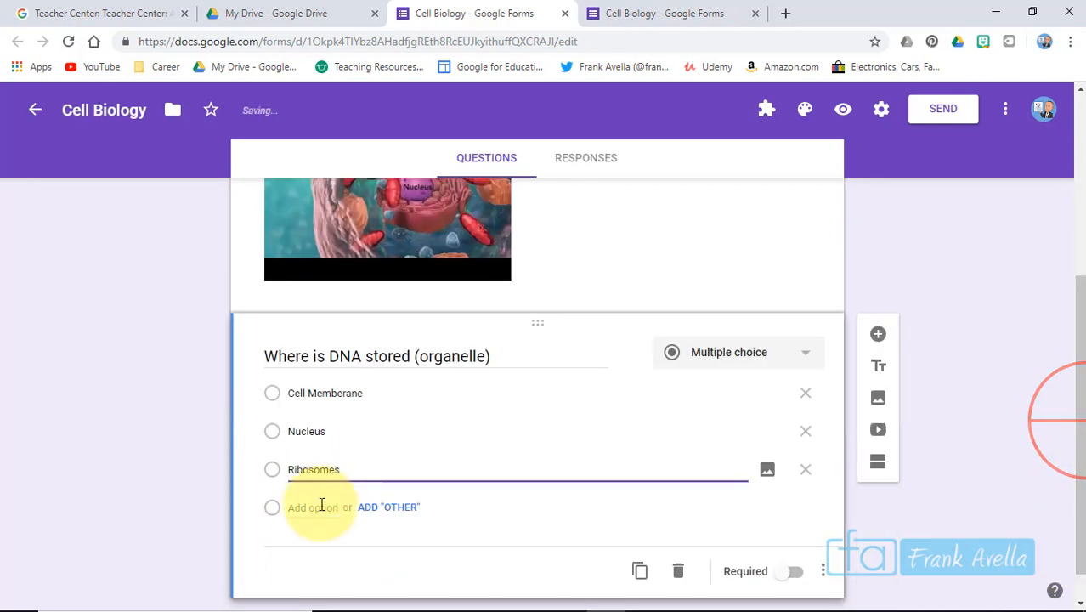
pyautogui.click(313, 506)
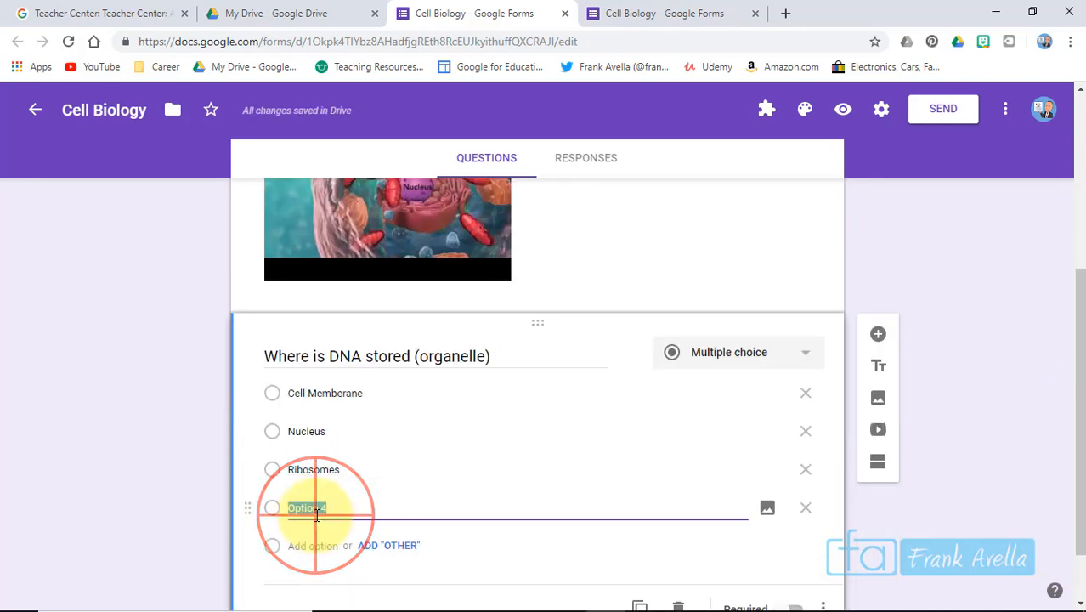
pyautogui.write('Cytoplasm')
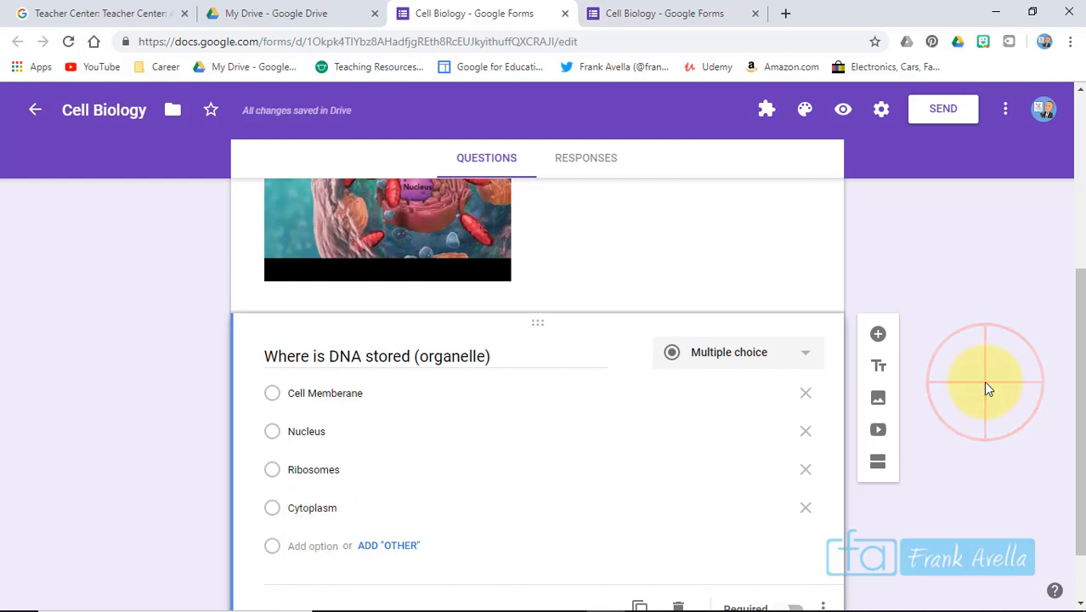
pyautogui.scroll(-3)
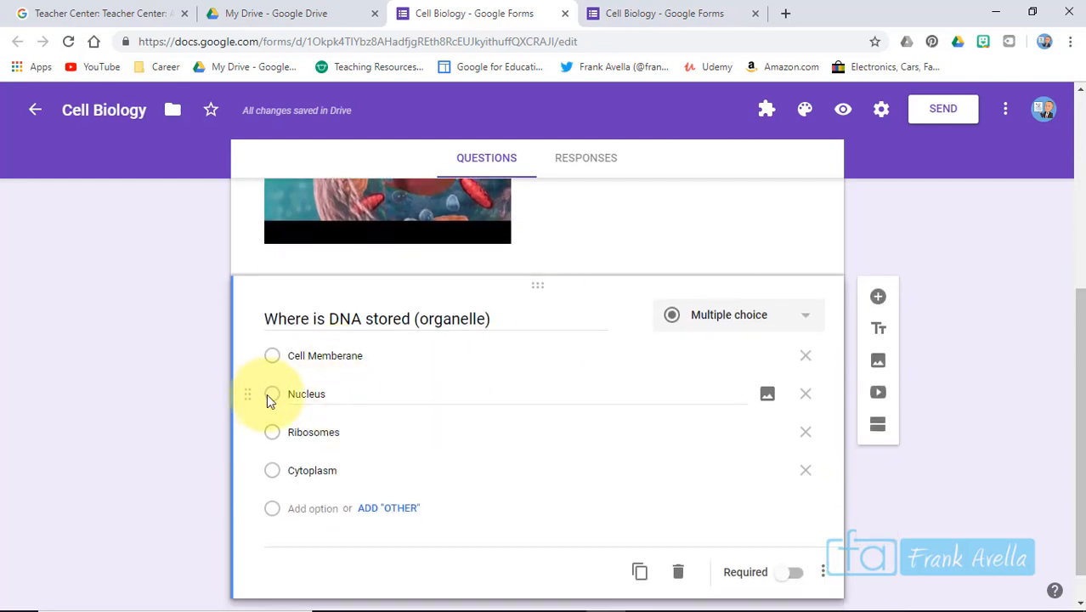
pyautogui.moveTo(270, 417)
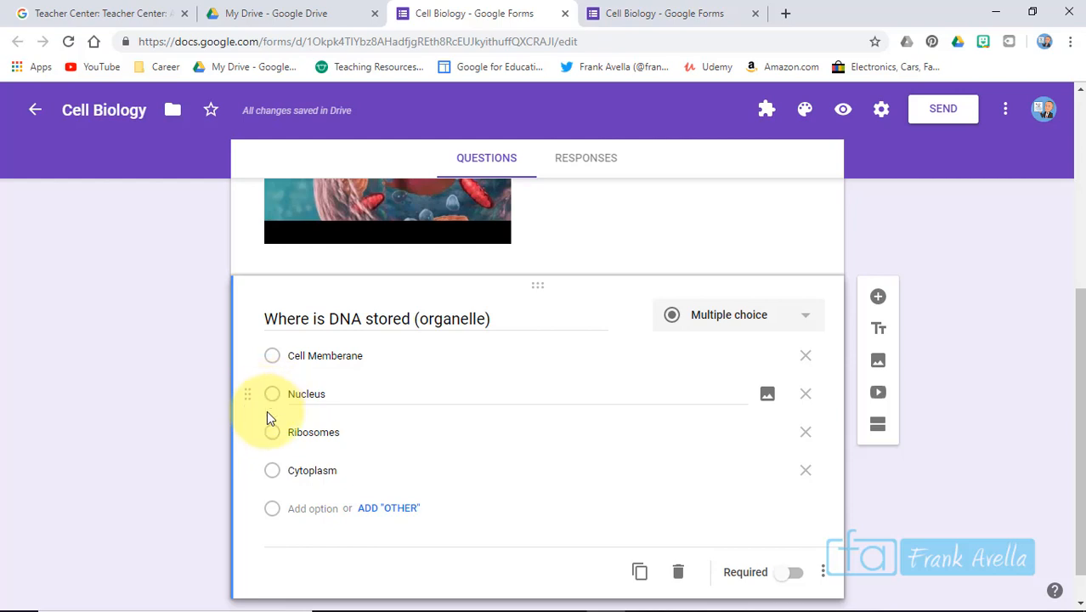
pyautogui.moveTo(336, 435)
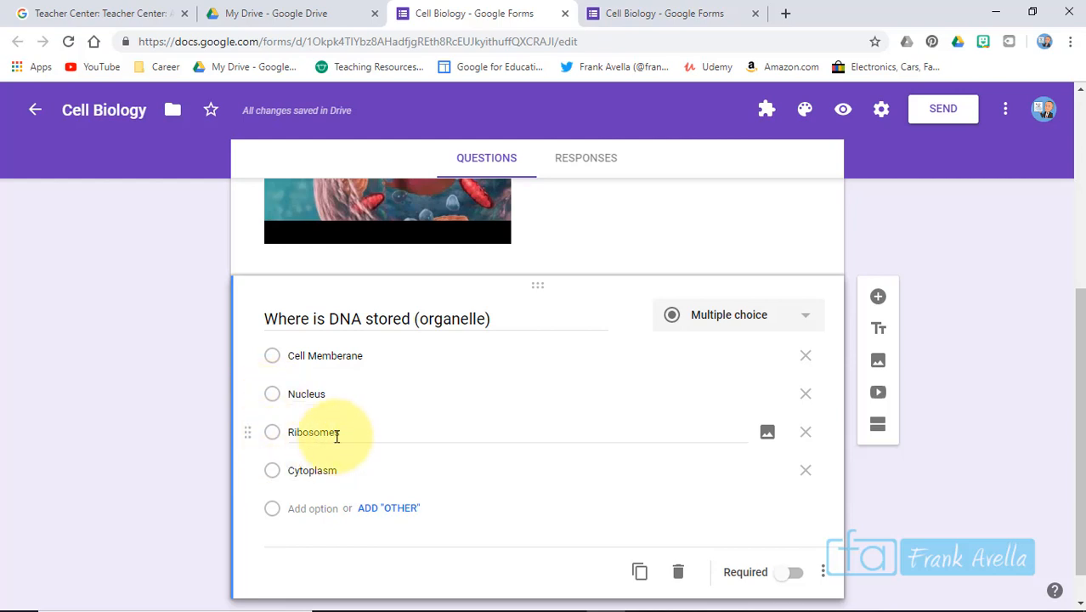
pyautogui.moveTo(316, 474)
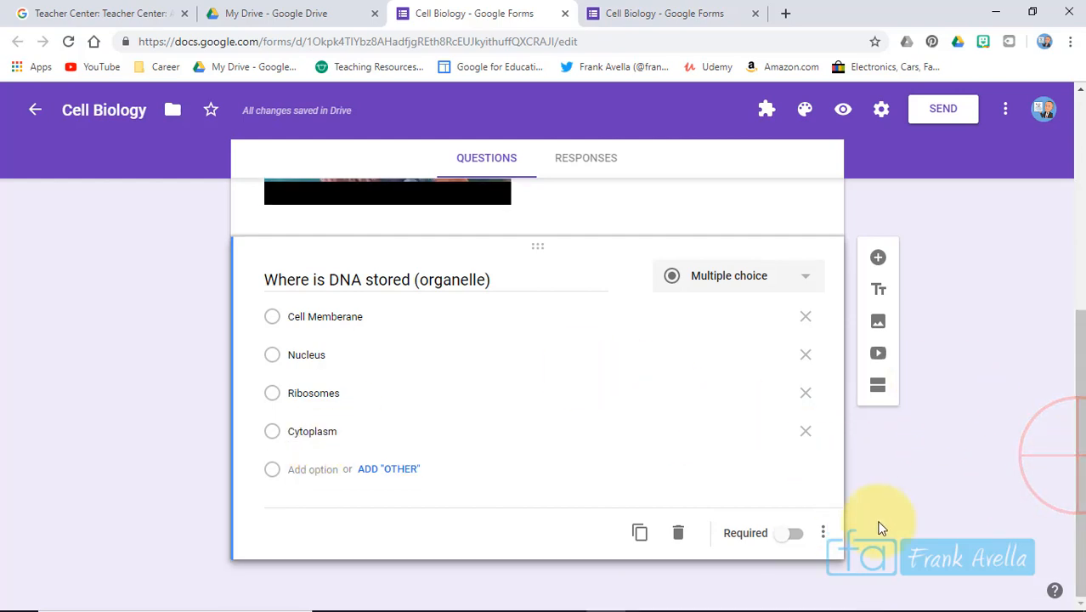
pyautogui.moveTo(877, 384)
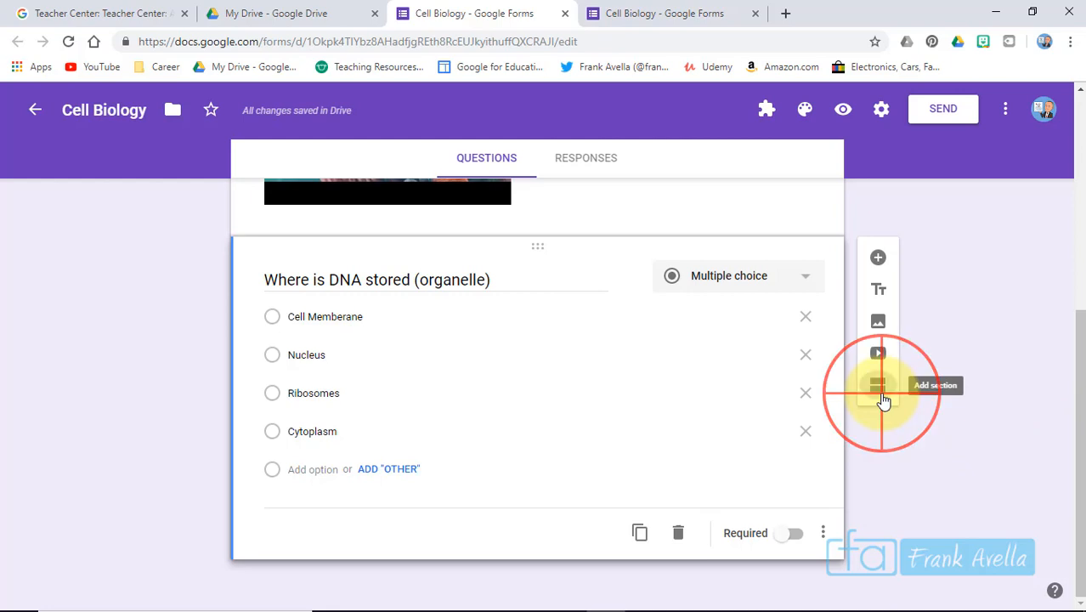
# Step: Add a second section after the DNA question titled 'Wrong Answer: Nucleus is Correct'
pyautogui.click(877, 384)
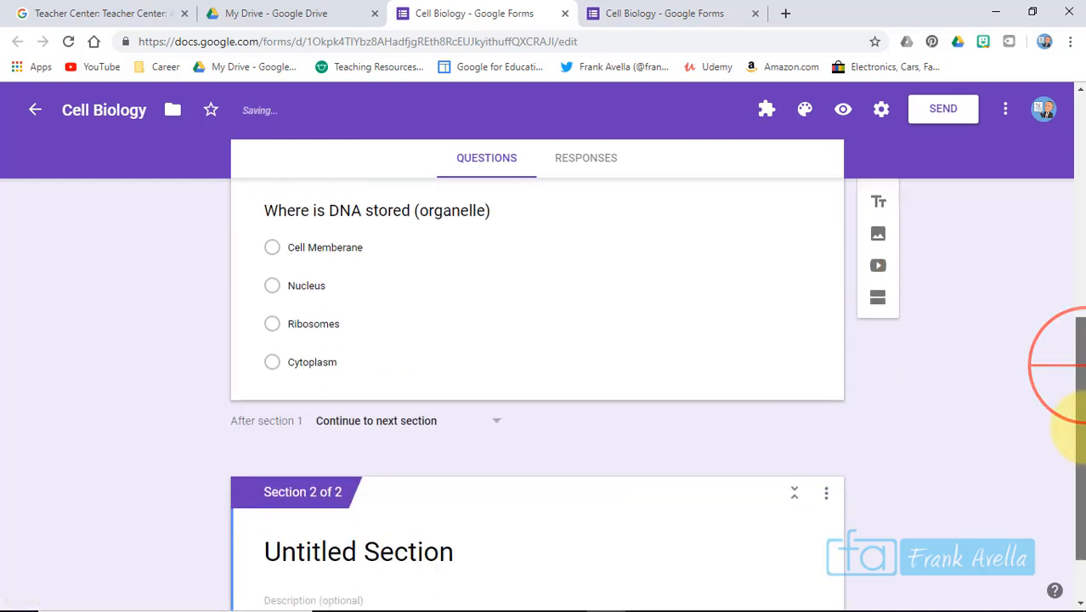
pyautogui.scroll(-3)
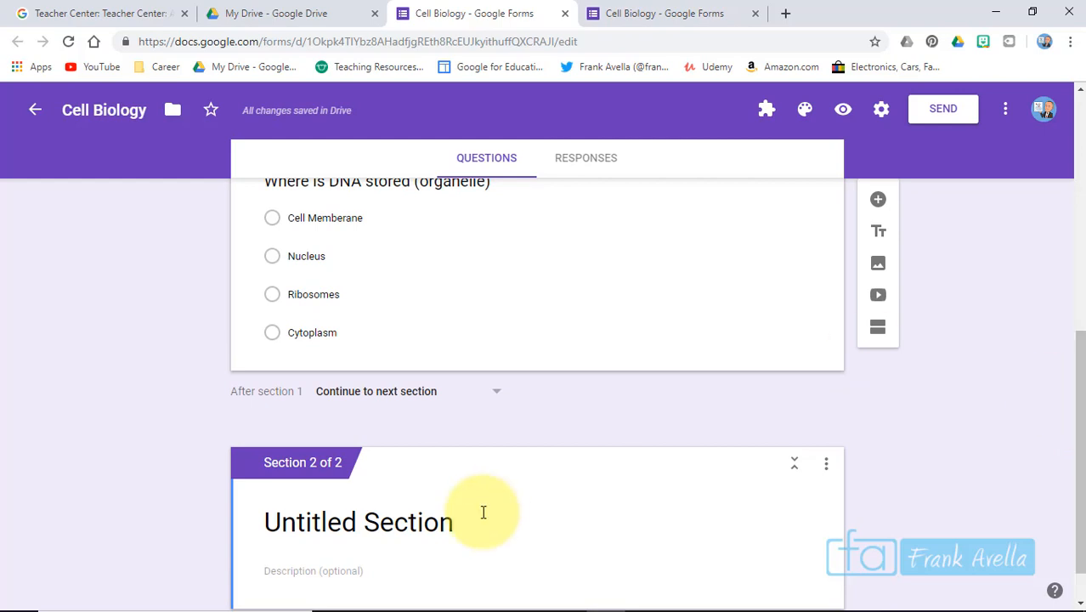
pyautogui.moveTo(333, 349)
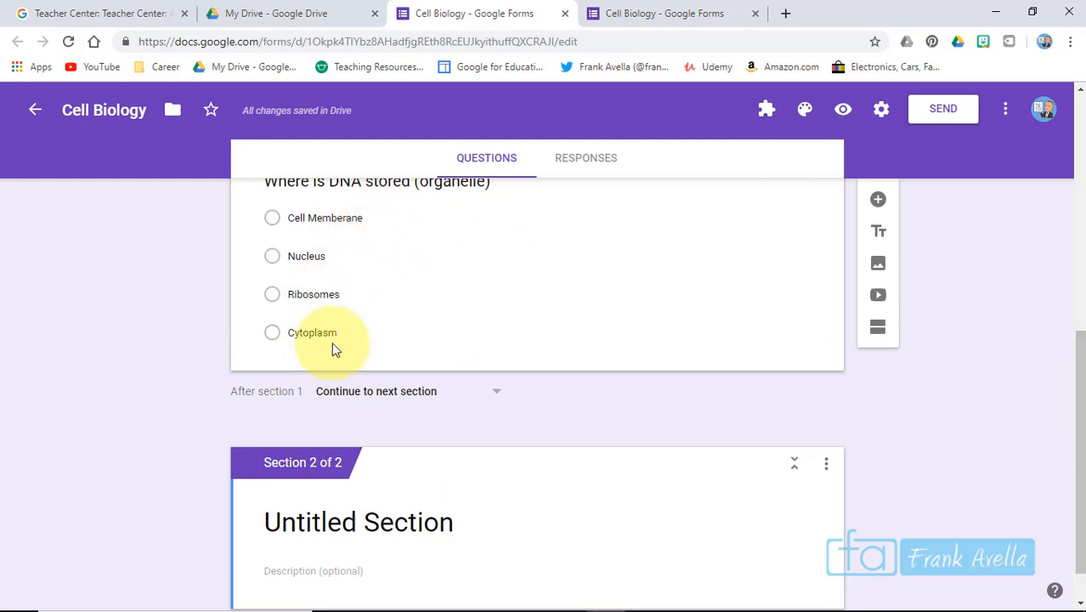
pyautogui.doubleClick(357, 522)
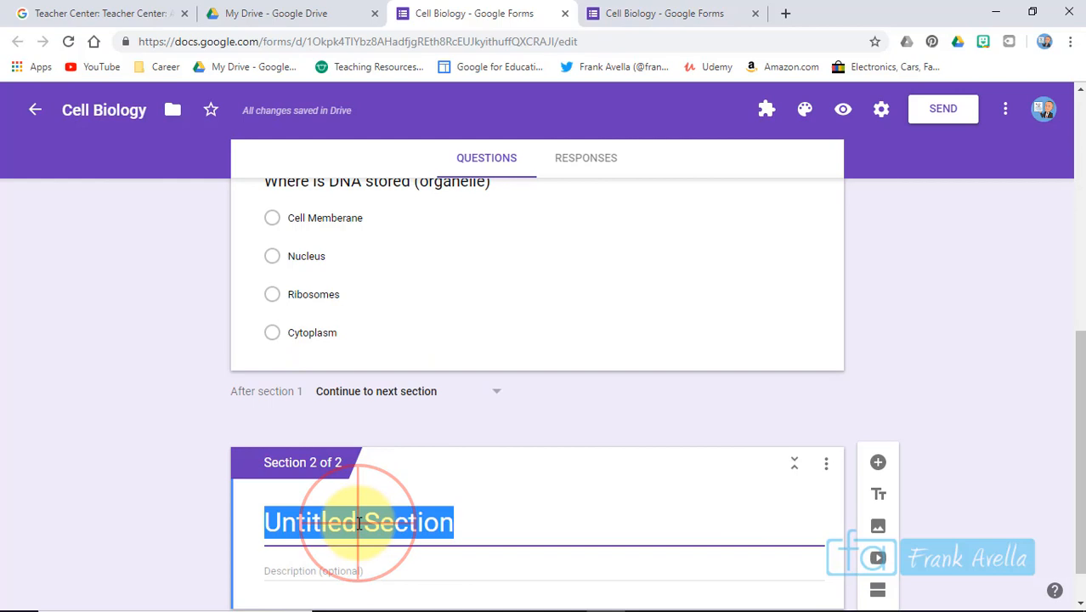
pyautogui.write('Wrong A')
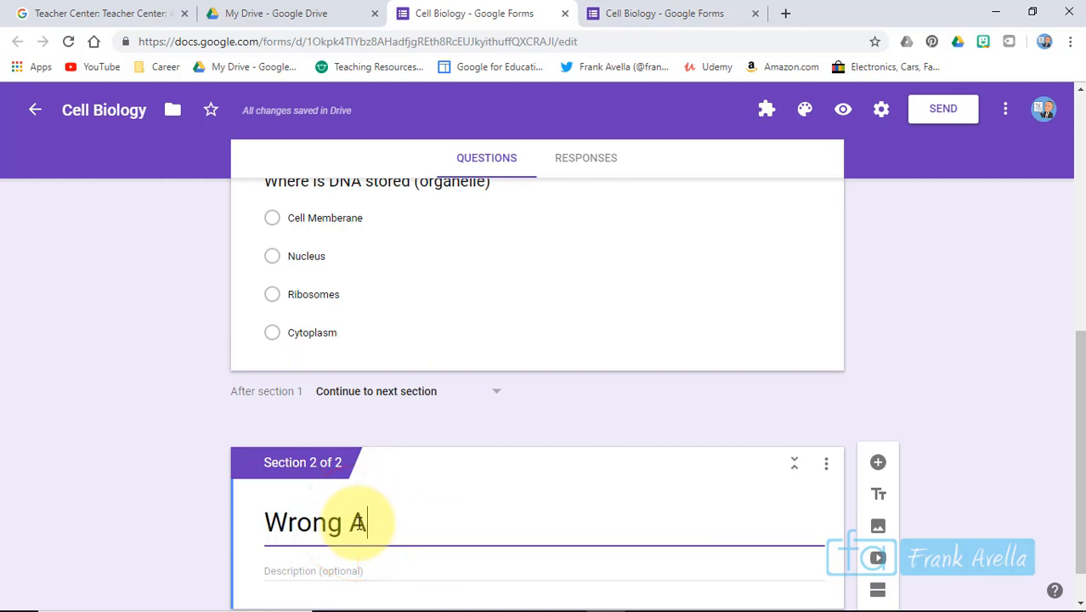
pyautogui.write('nswer: Nucleus is')
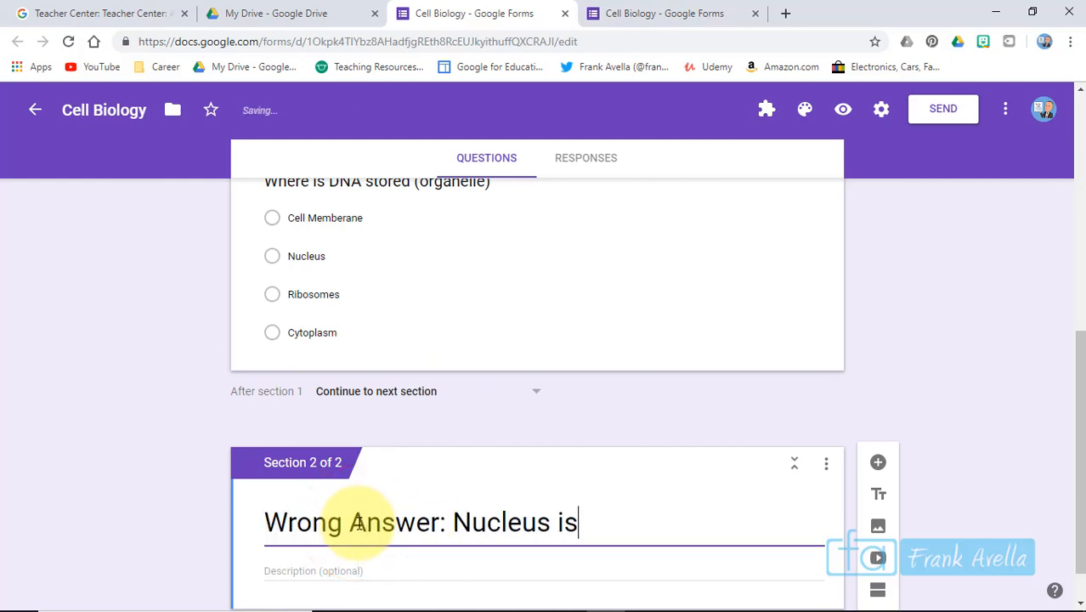
pyautogui.write('Correct')
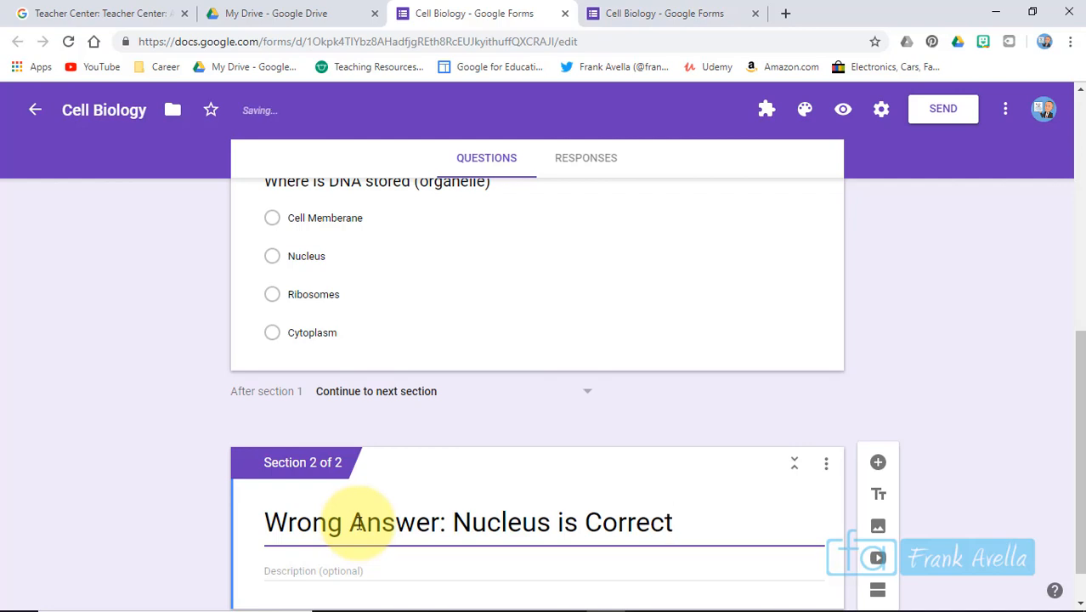
pyautogui.scroll(-3)
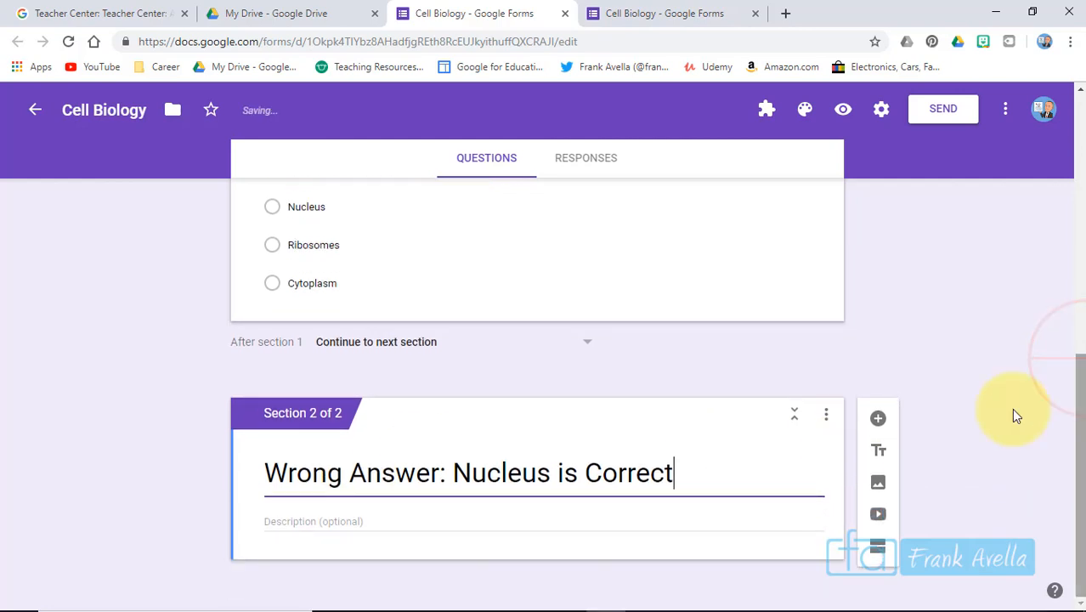
pyautogui.moveTo(877, 513)
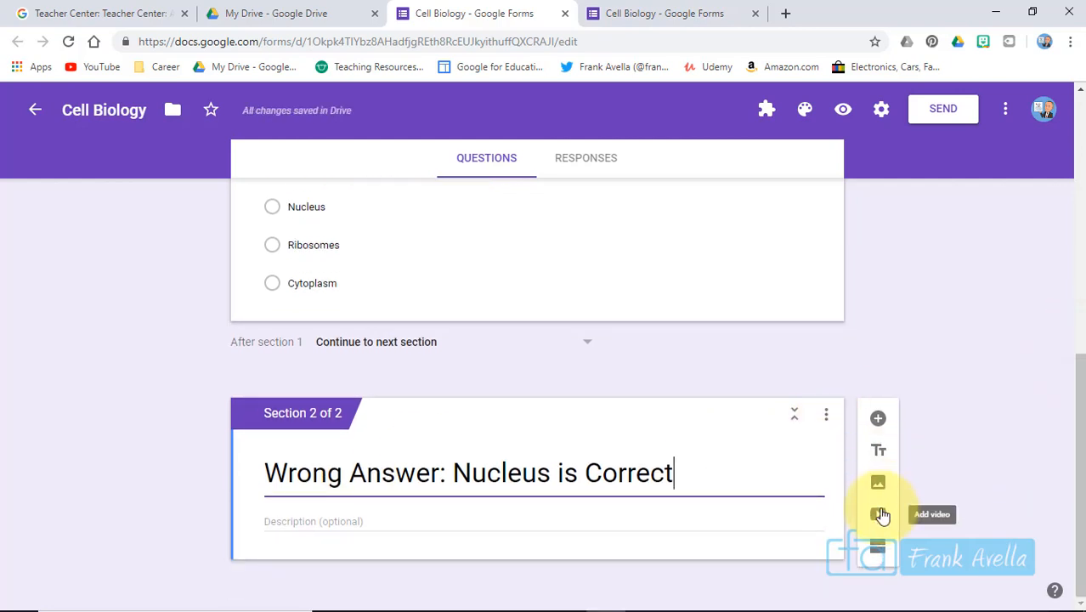
# Step: Search 'animal cell nucleus', insert The Secret Life of a Cell video, titled 'Watch the Video'
pyautogui.click(877, 514)
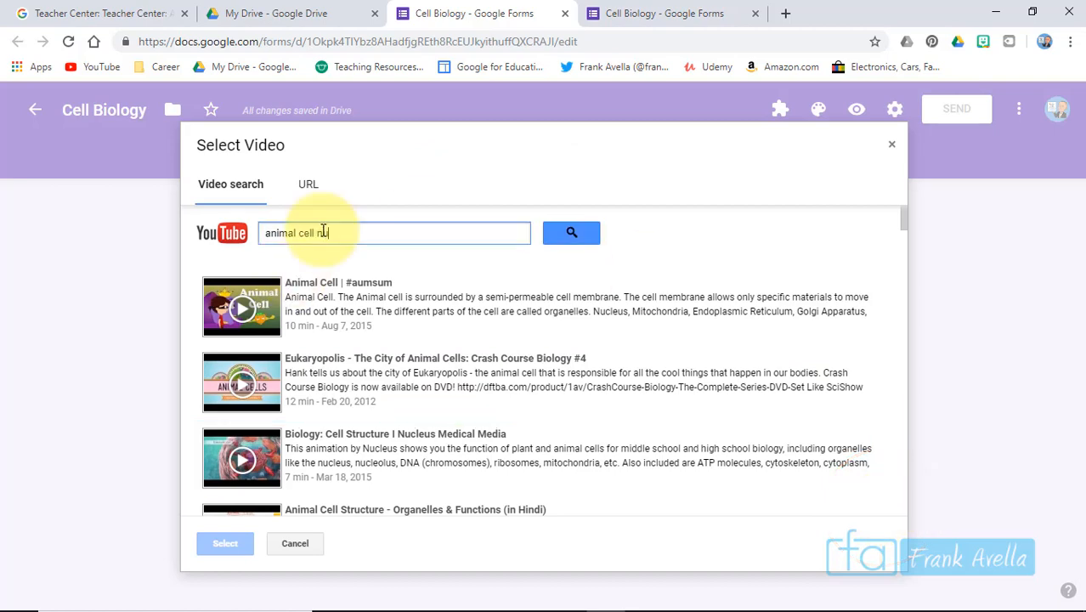
pyautogui.write('nuclu')
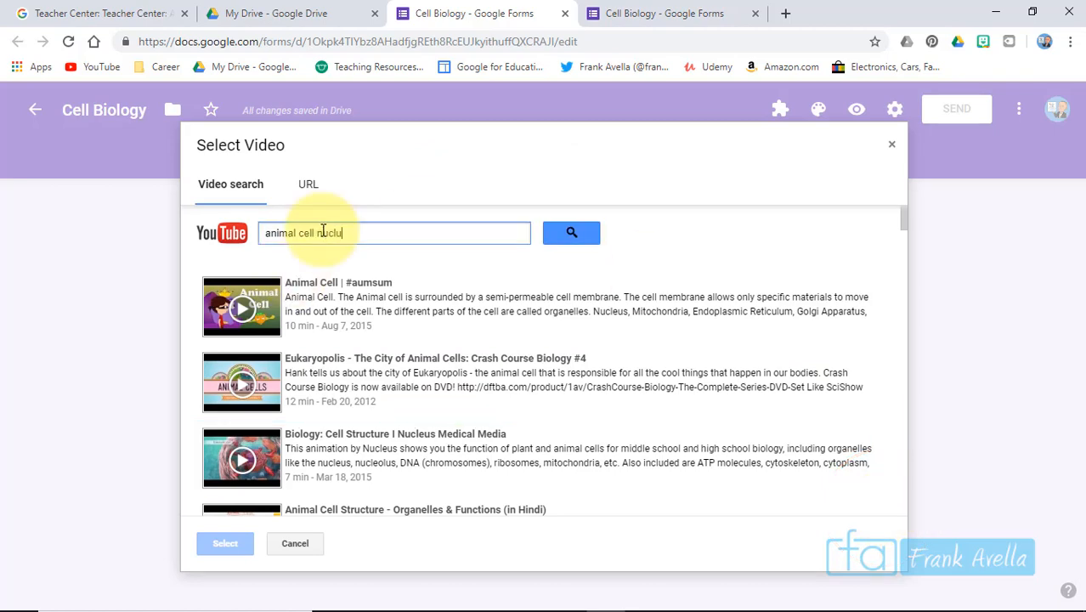
pyautogui.click(571, 231)
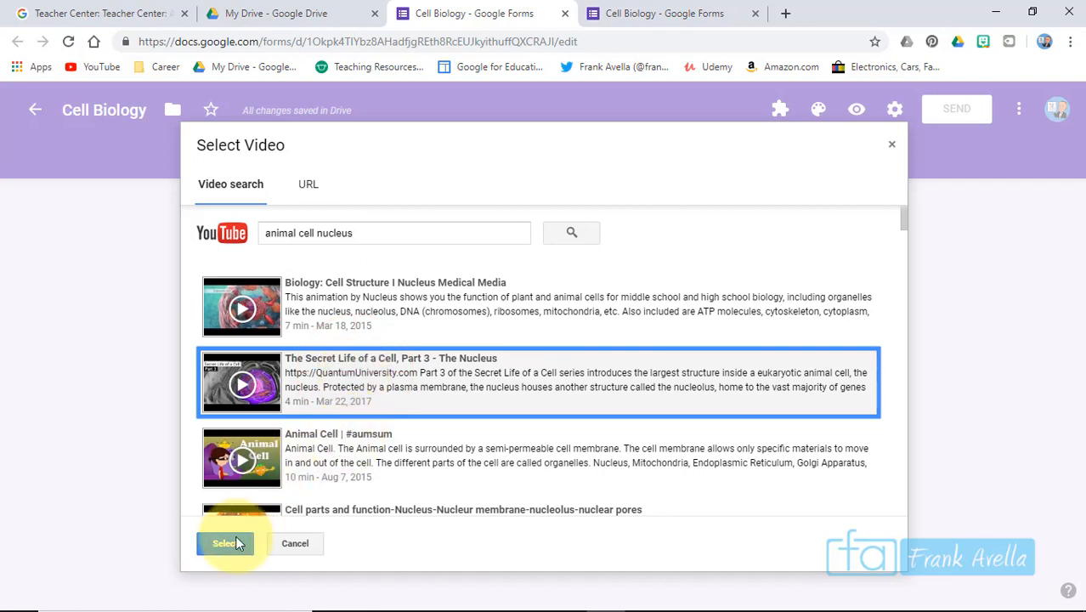
pyautogui.click(225, 544)
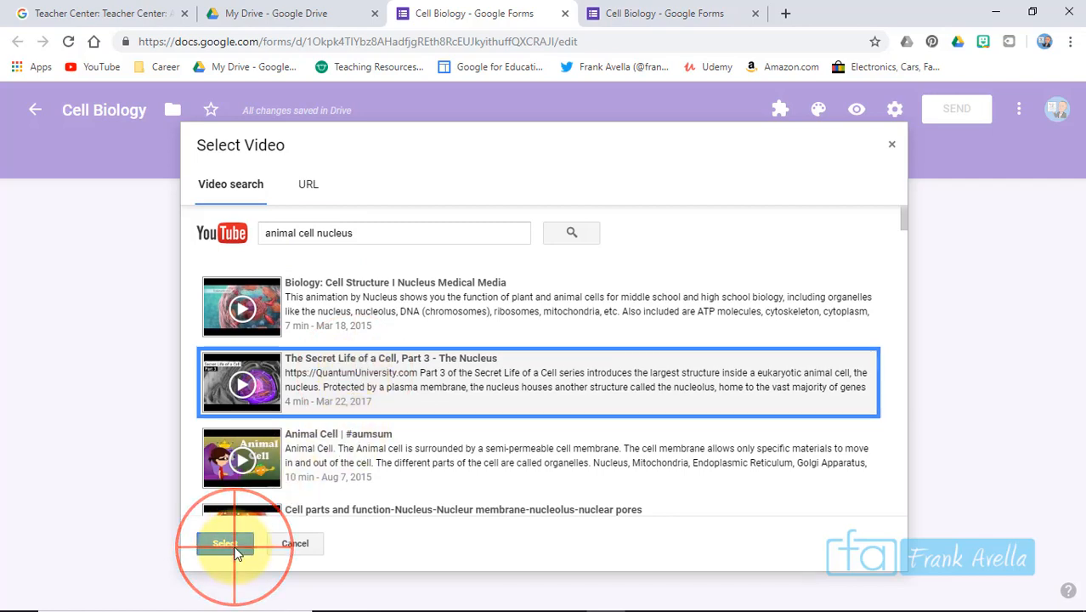
pyautogui.click(224, 544)
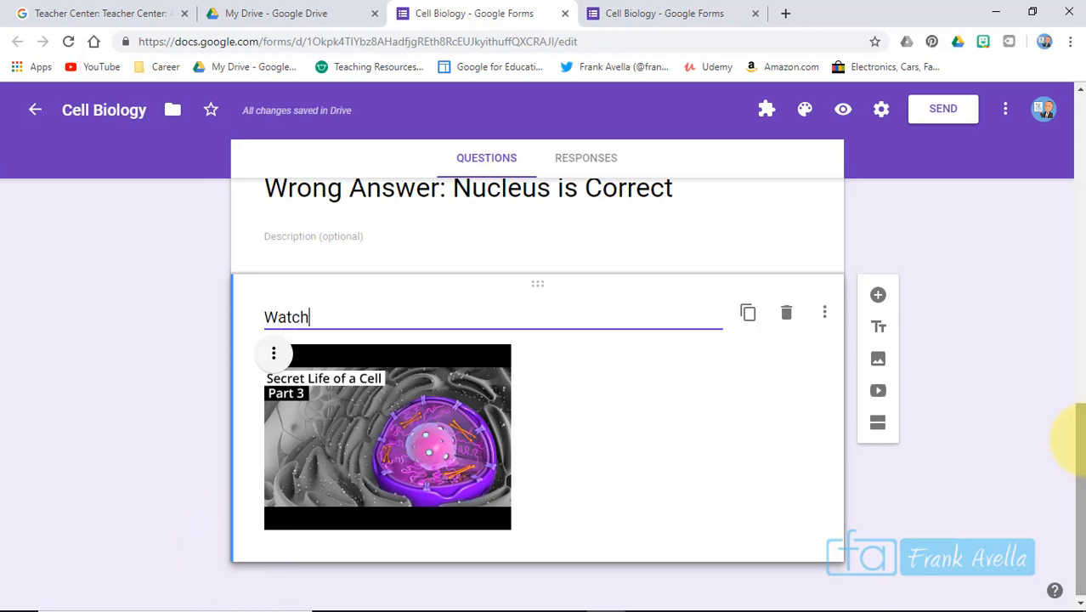
pyautogui.write('the Vid')
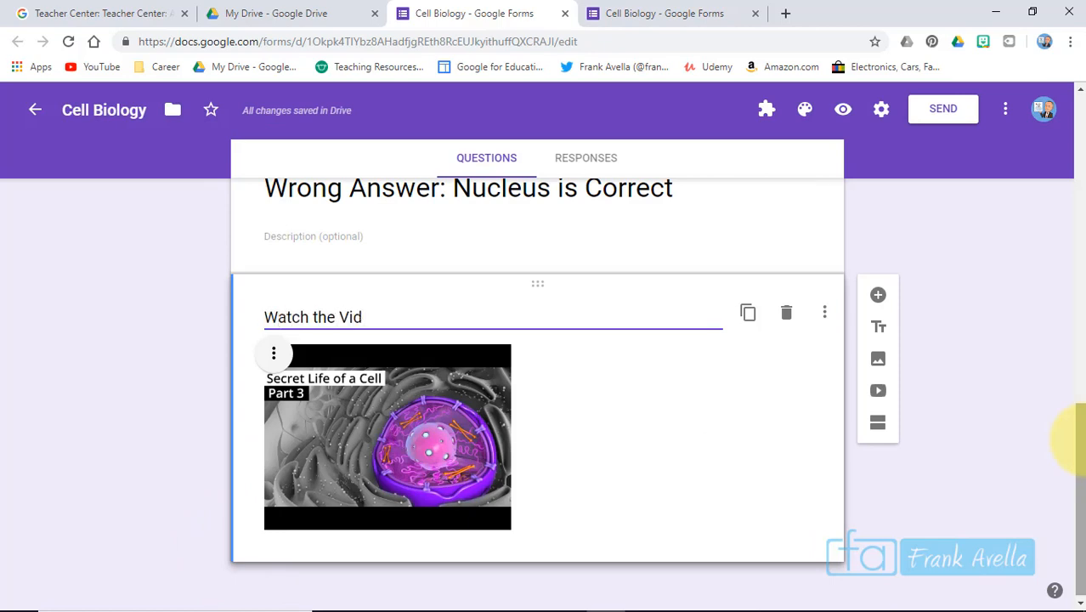
pyautogui.write('eo')
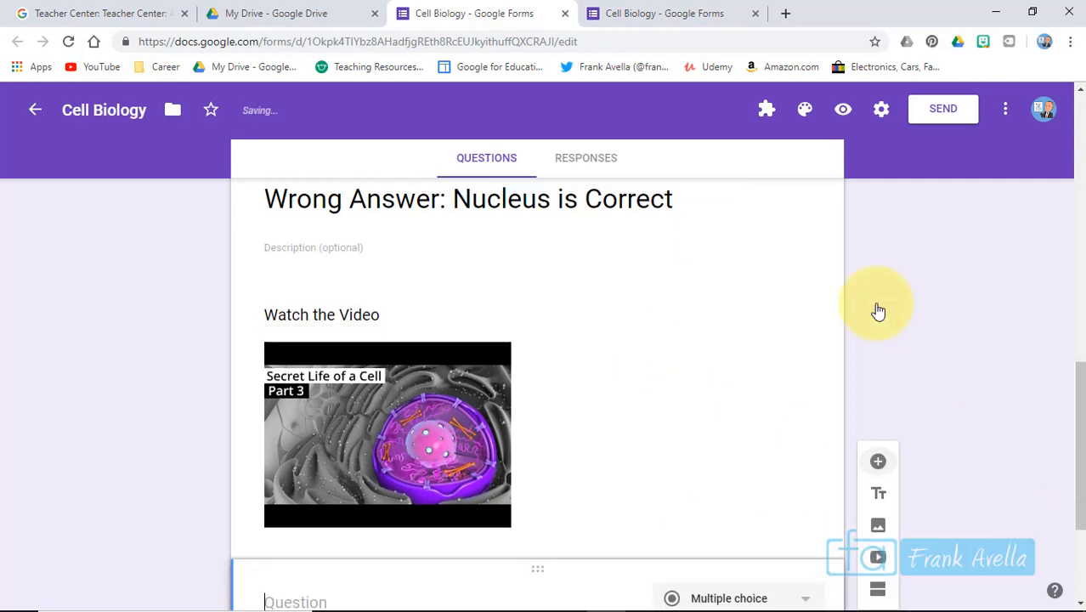
# Step: Write the question 'Tell what you learned about the nucleus' under the nucleus video
pyautogui.scroll(-3)
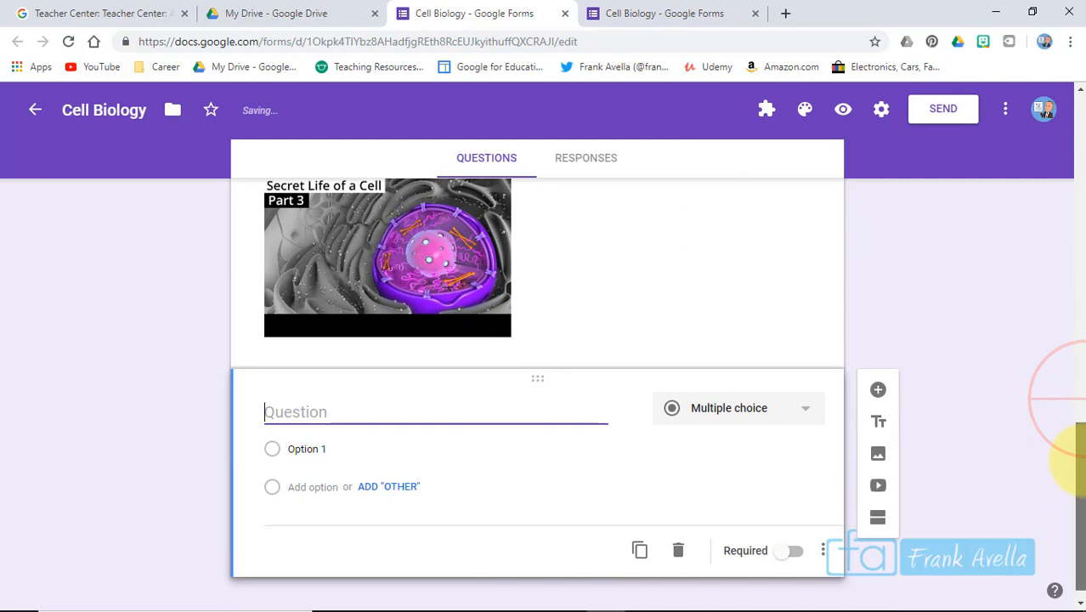
pyautogui.write('Tell what you learned aobu')
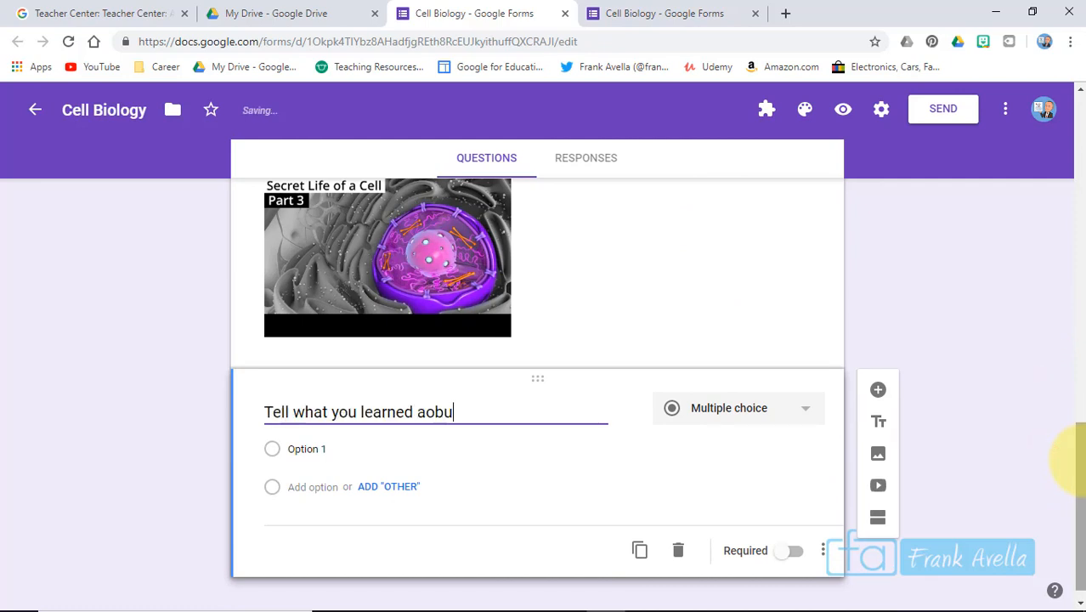
pyautogui.write('about the nu')
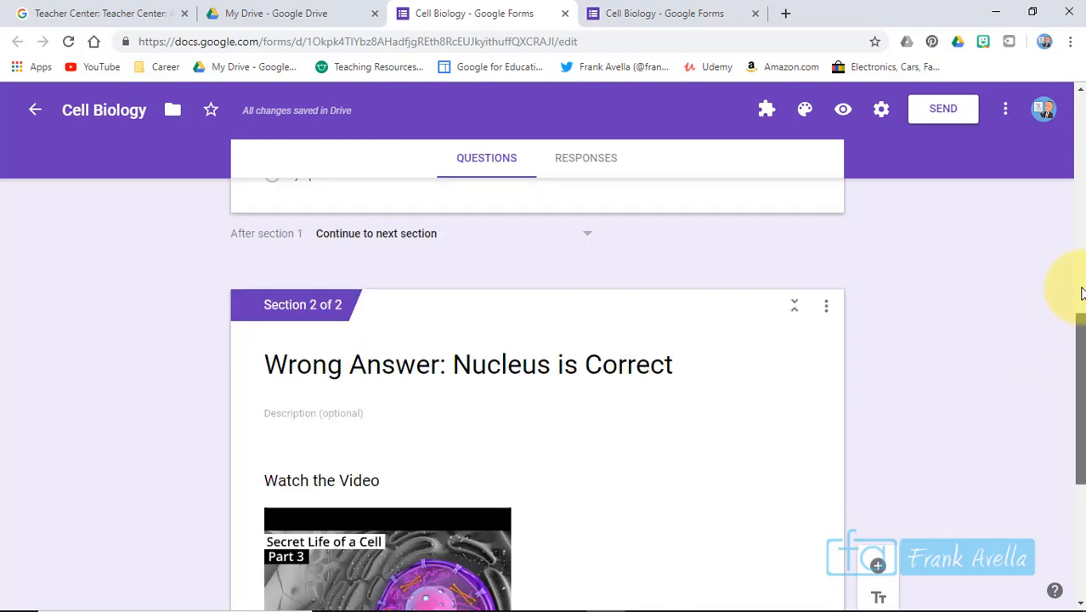
# Step: Scroll through the form around the Paragraph nucleus question and the new third section
pyautogui.scroll(-3)
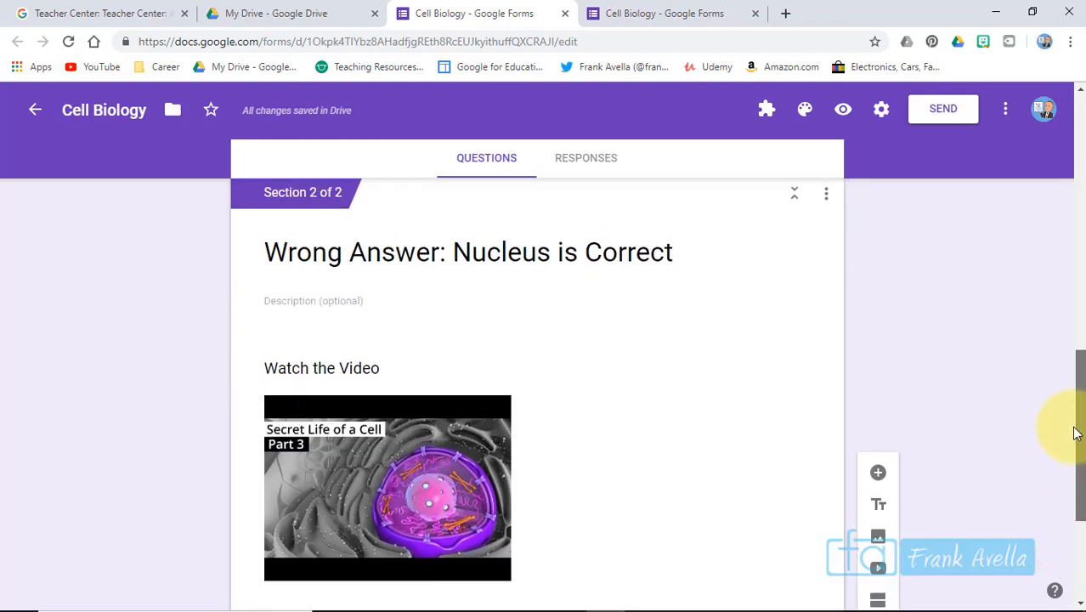
pyautogui.scroll(3)
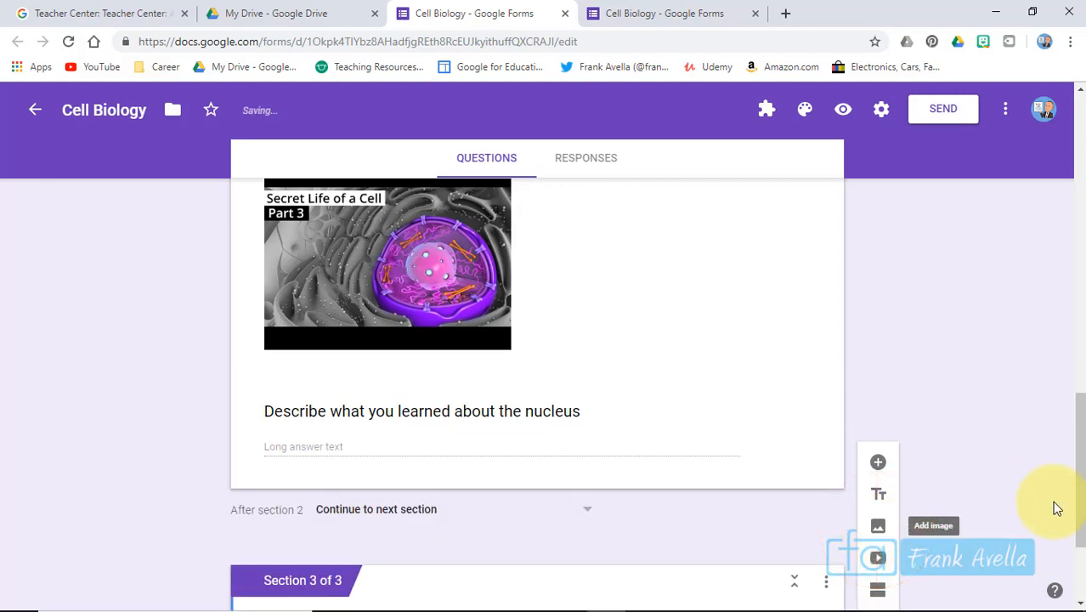
pyautogui.scroll(3)
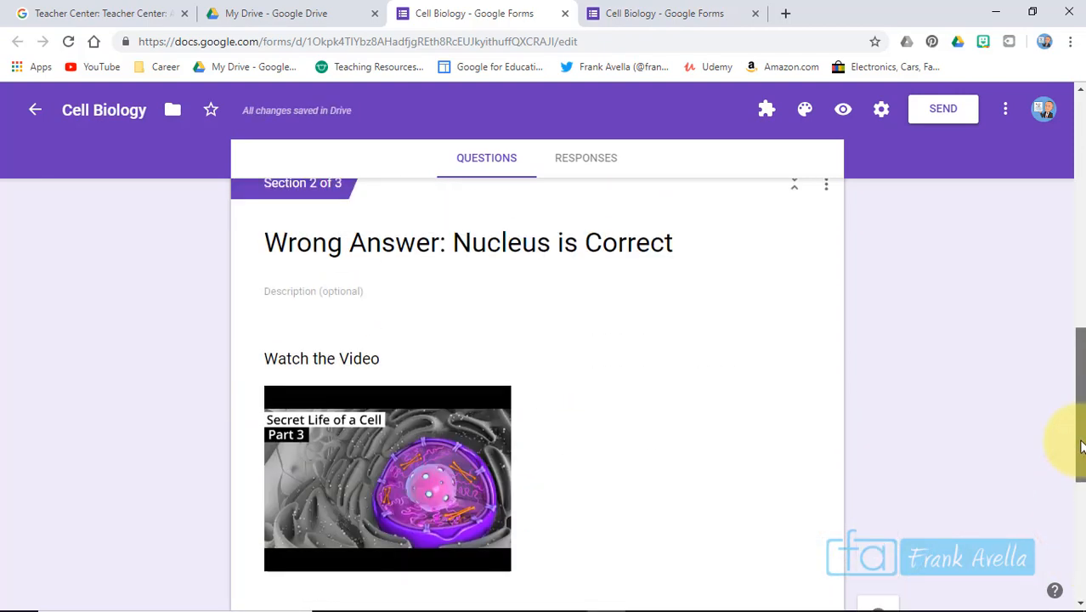
pyautogui.scroll(3)
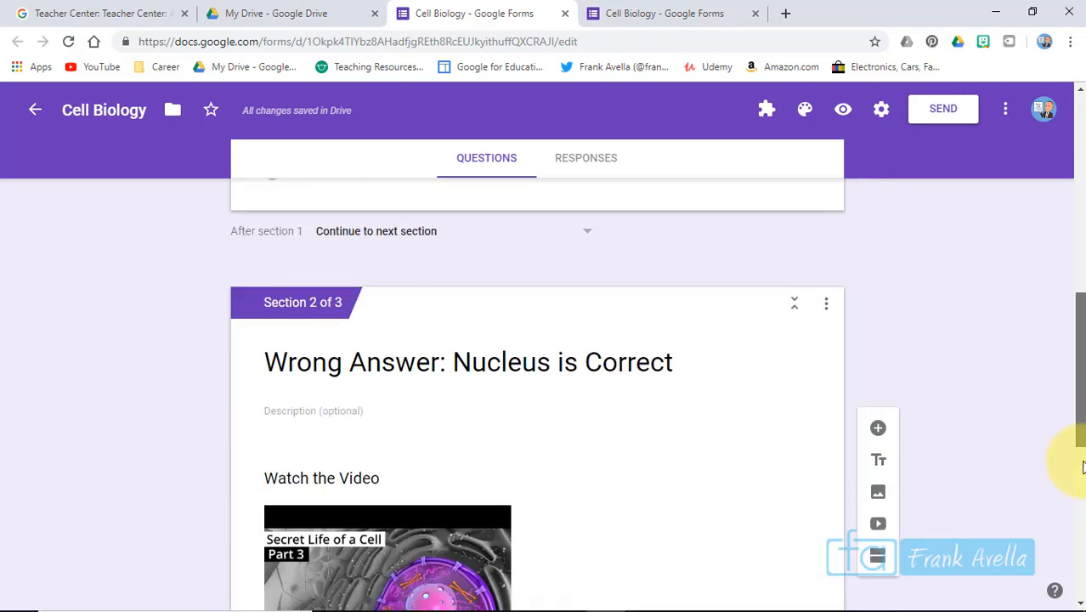
pyautogui.scroll(-3)
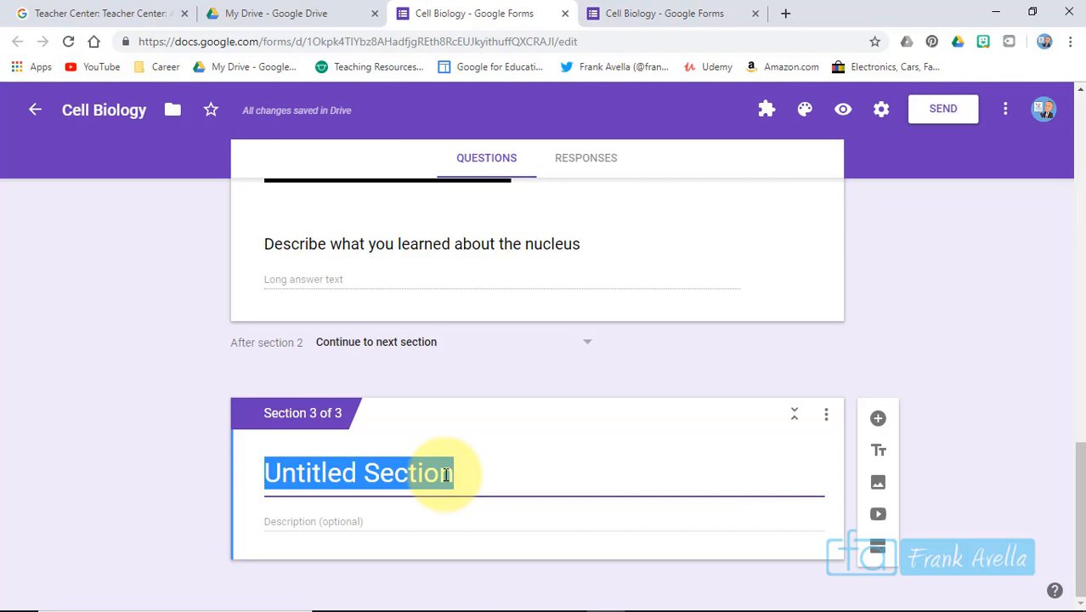
# Step: Name the section 'Plant Cell' and insert the plant cell video titled 'Watch the Video on Plant Cells'
pyautogui.write('Plant Cell')
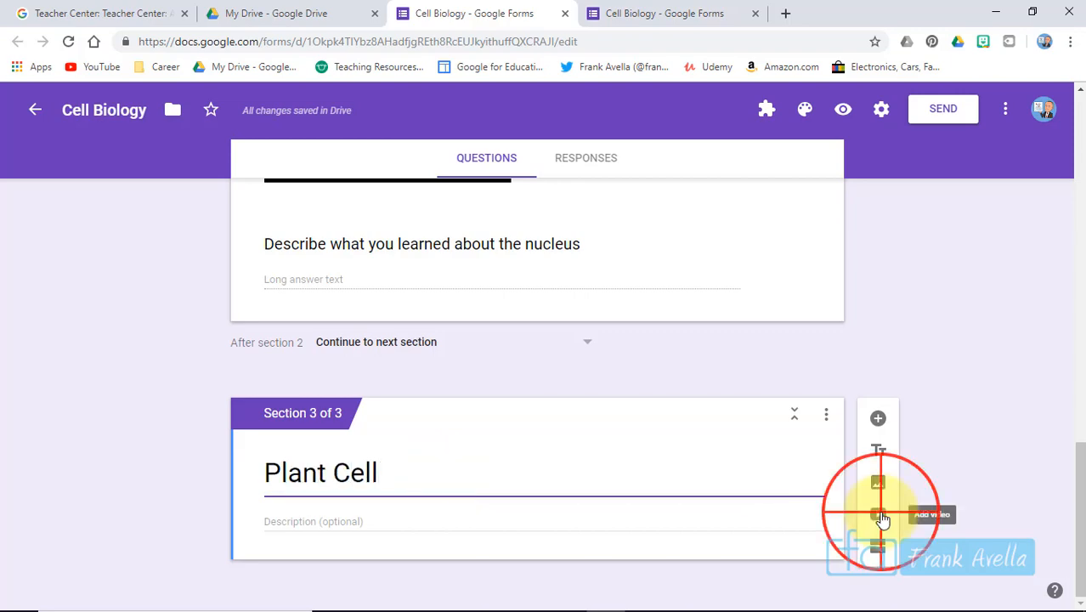
pyautogui.click(878, 517)
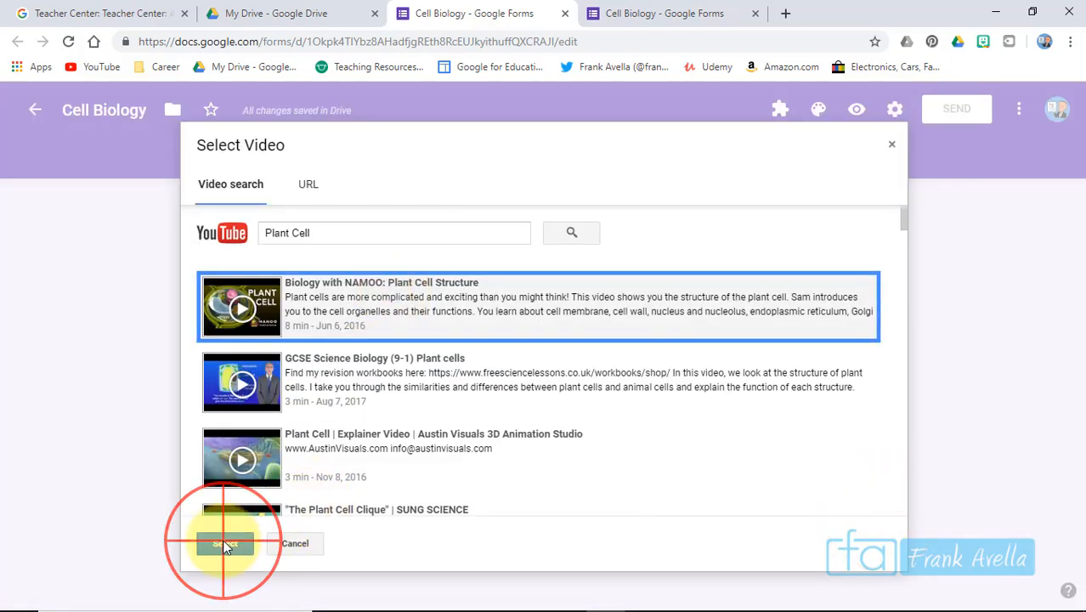
pyautogui.click(225, 544)
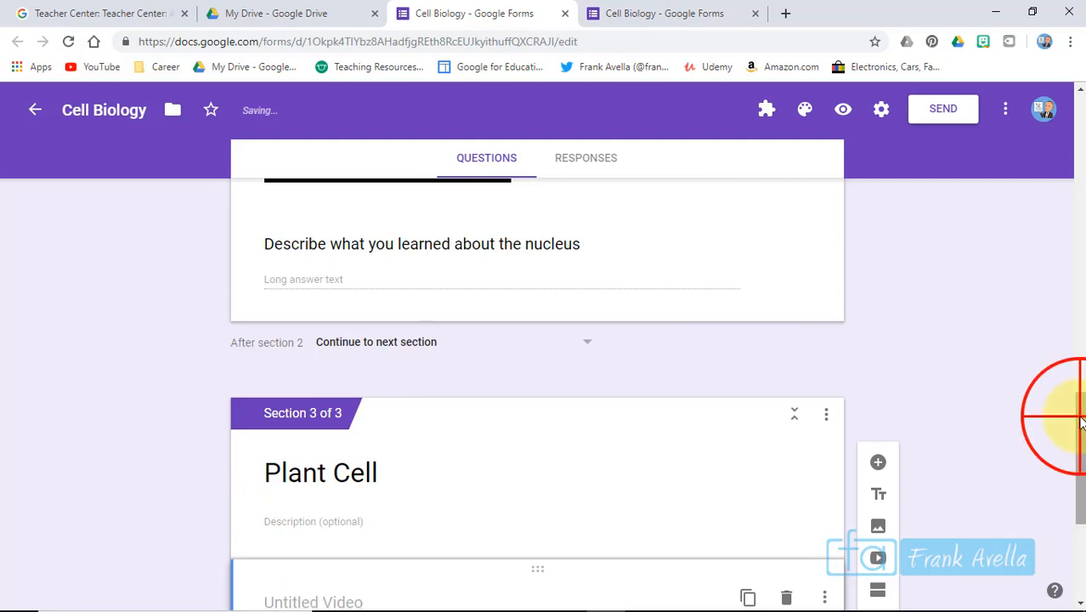
pyautogui.scroll(-3)
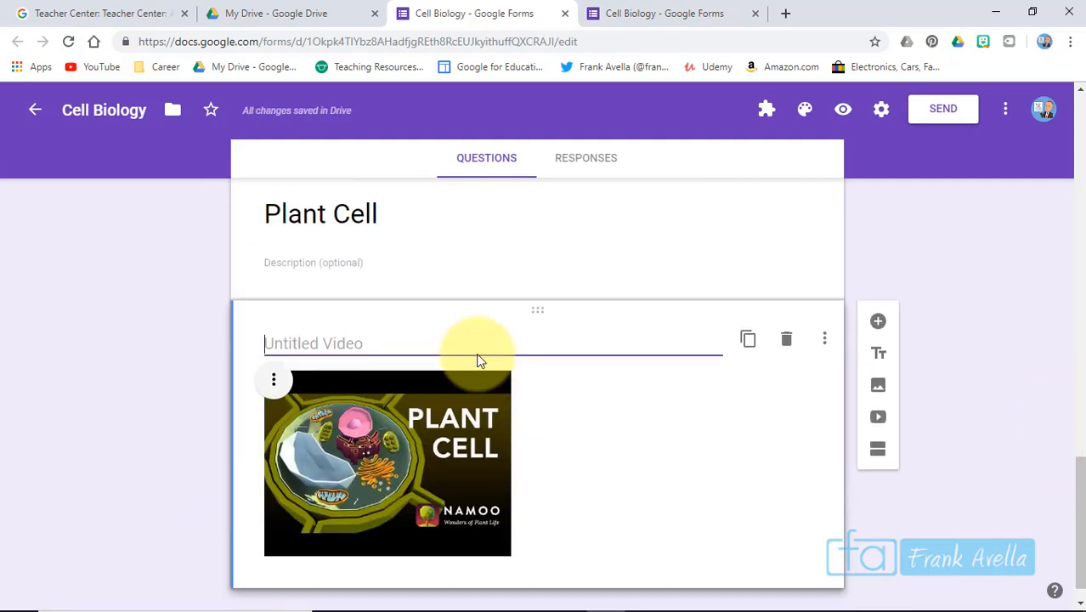
pyautogui.write('Wath')
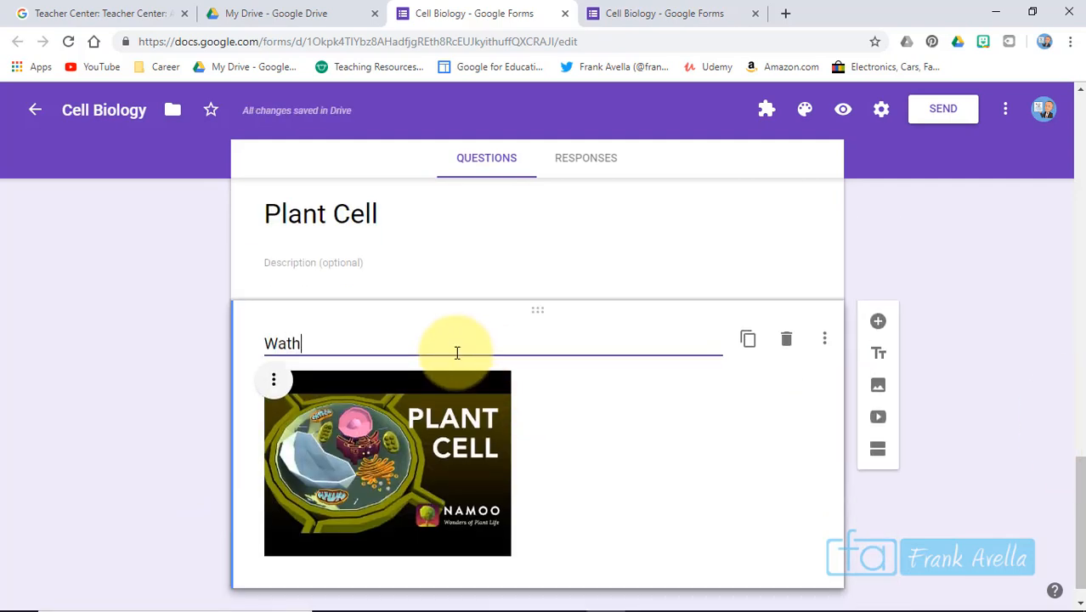
pyautogui.write('Watch the Vi')
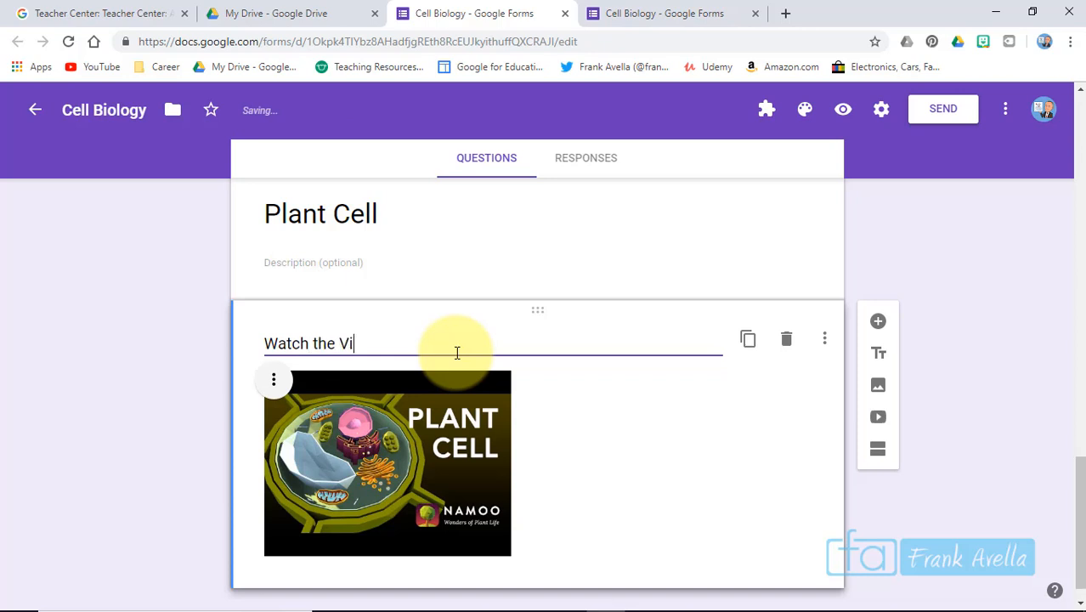
pyautogui.write('deo on Plant Cells')
pyautogui.write('Wha')
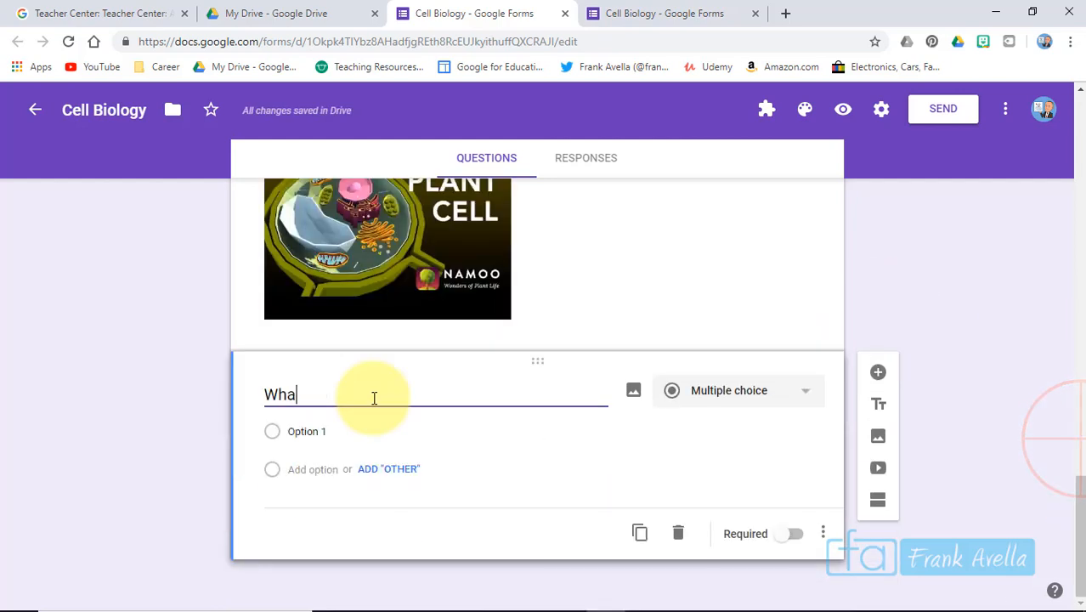
# Step: Ask 'What is unique to a plant cell and not an animal cell?' with options Ribosomes and Nucleus
pyautogui.write('t is')
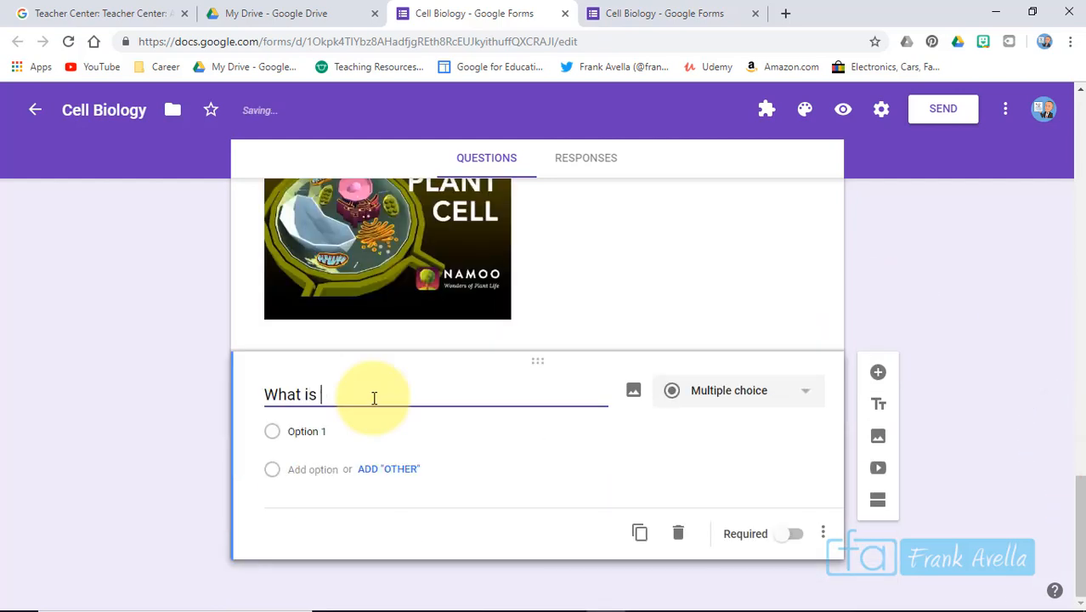
pyautogui.write('unique')
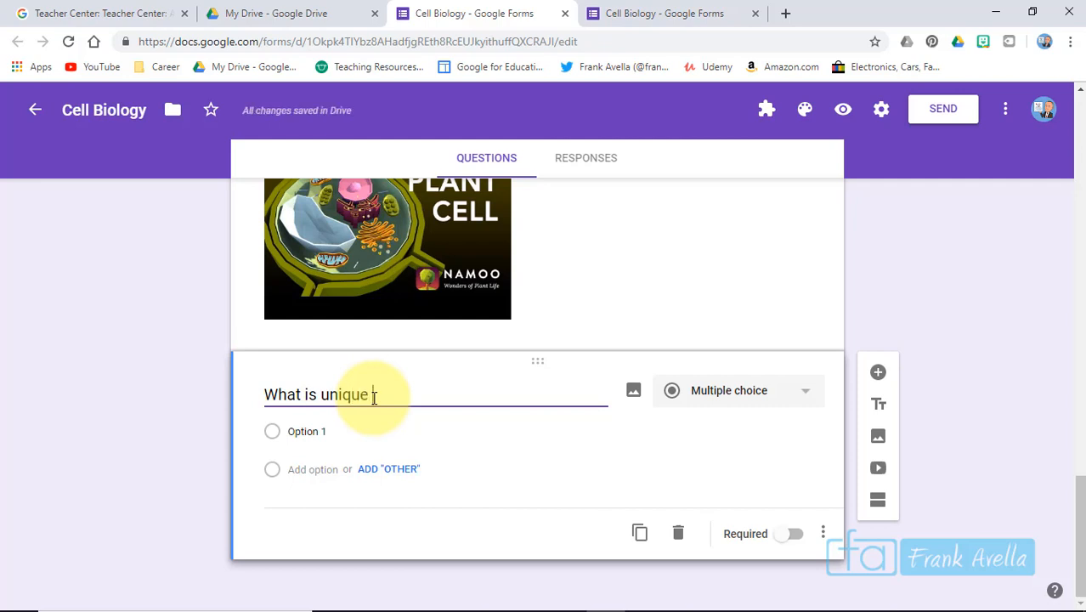
pyautogui.write('to a plant cell and not an animal cell?')
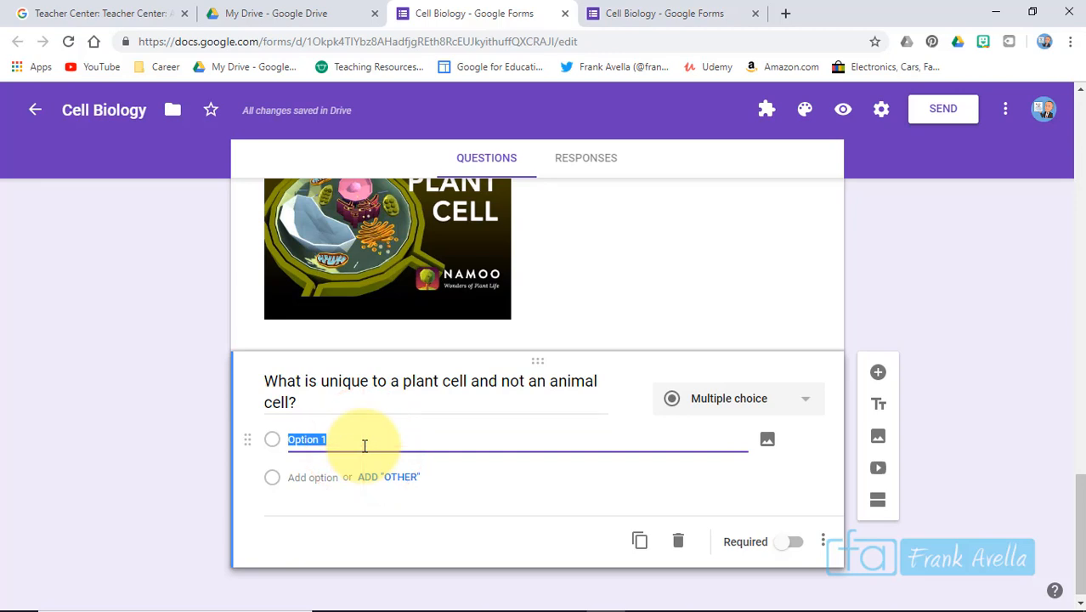
pyautogui.write('Ribosomes')
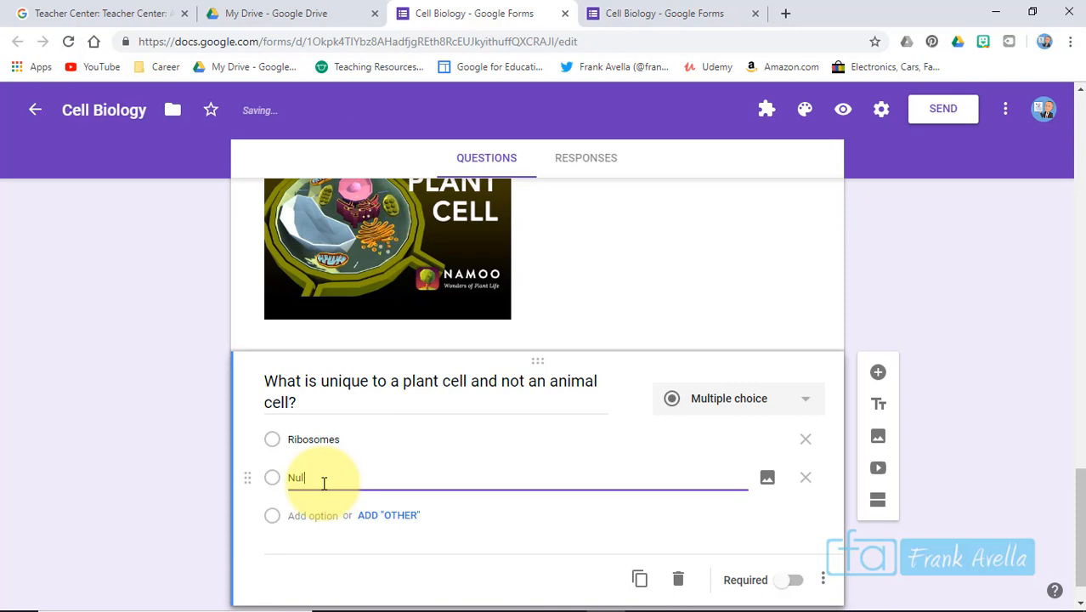
pyautogui.write('Nuclues')
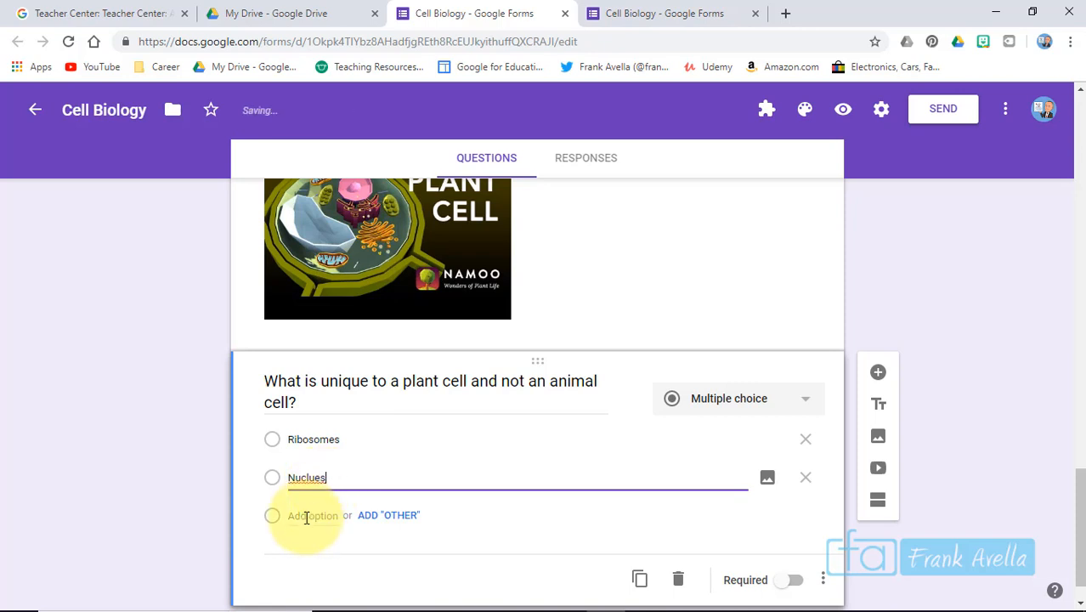
pyautogui.scroll(3)
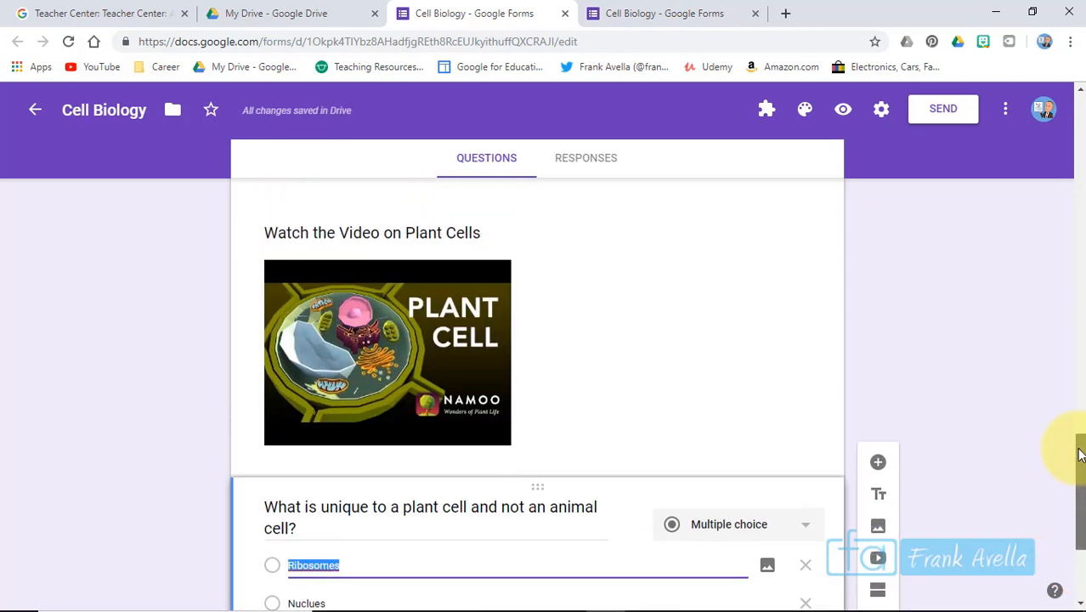
# Step: Scroll back to the 'Where is DNA stored (organelle)' question and select it for editing
pyautogui.scroll(3)
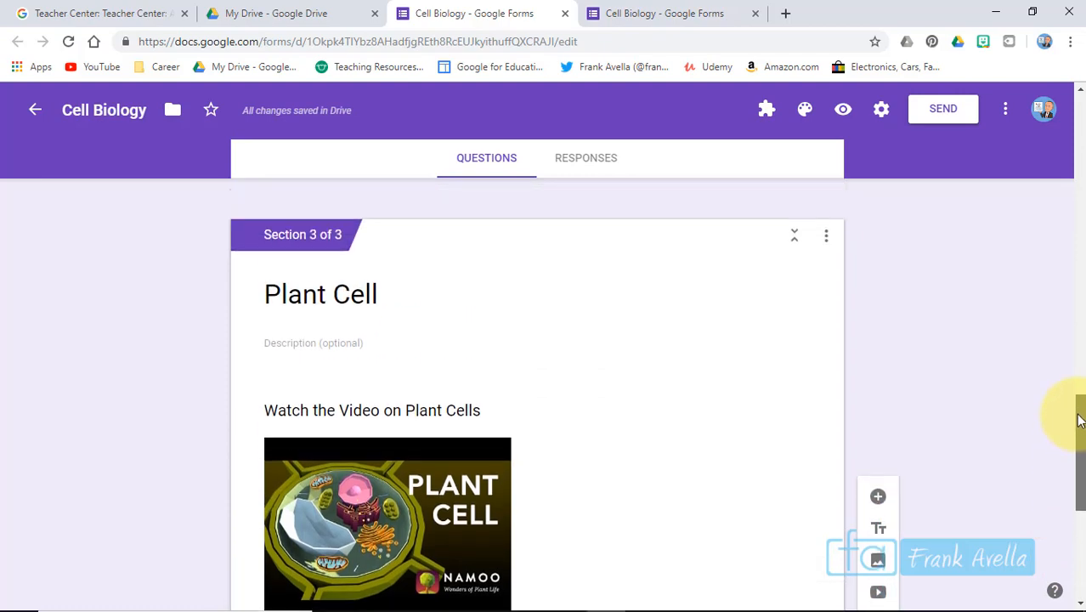
pyautogui.scroll(3)
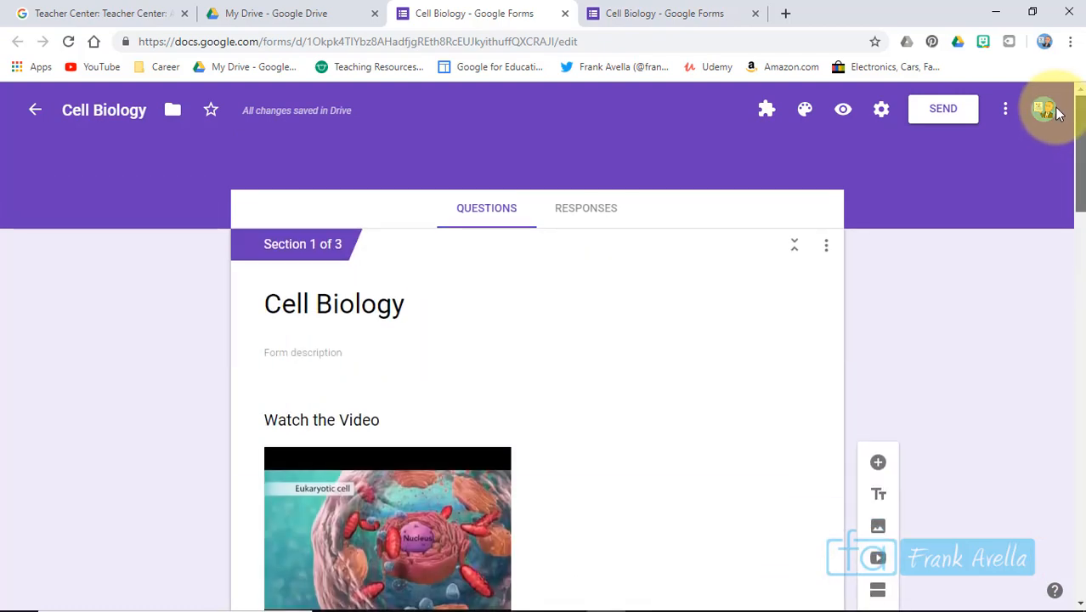
pyautogui.scroll(-3)
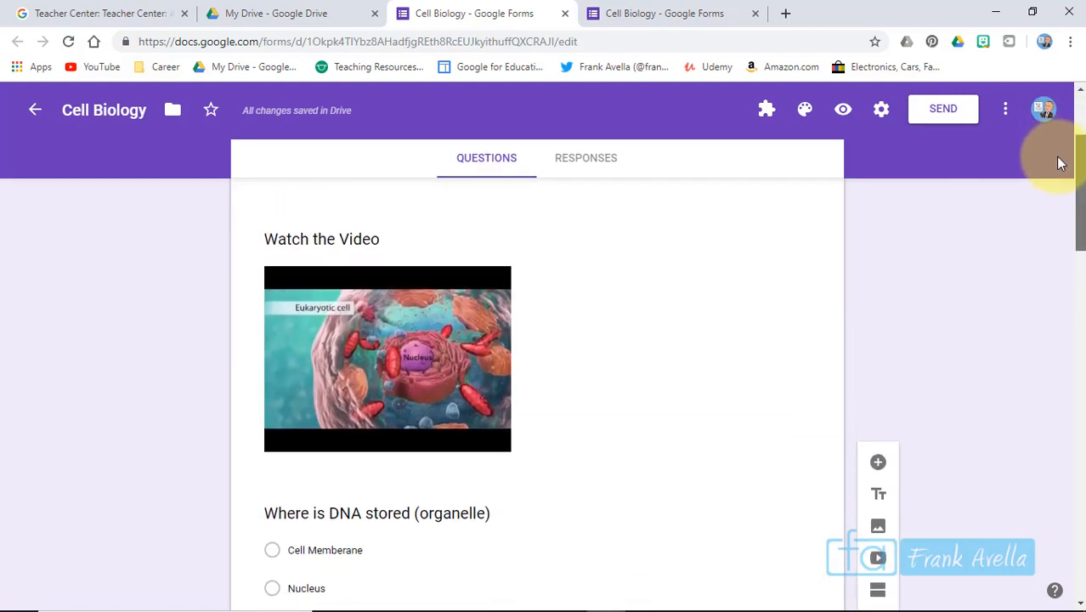
pyautogui.scroll(-3)
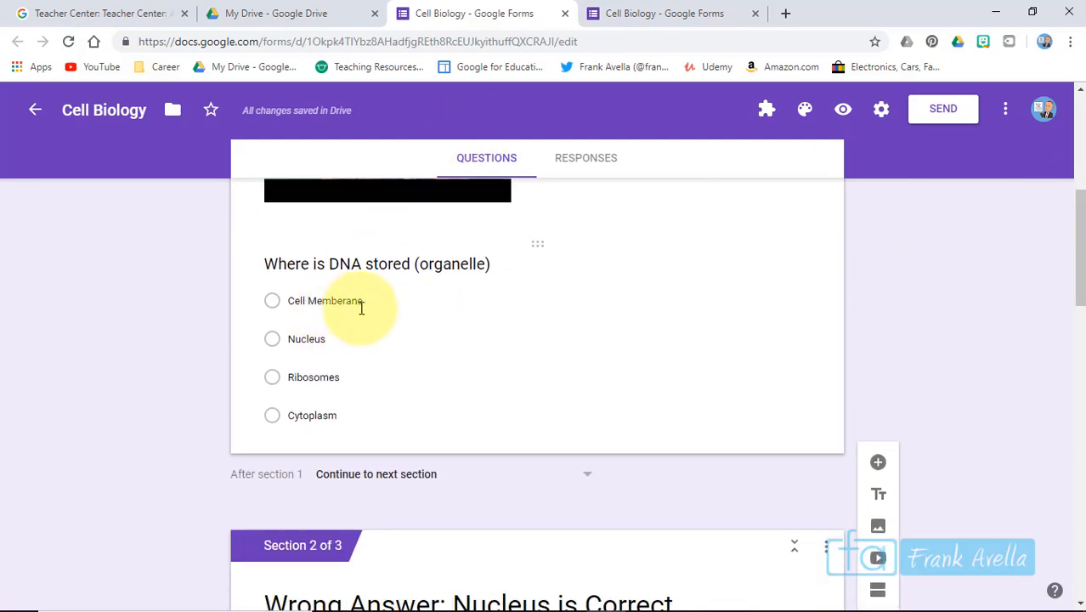
pyautogui.moveTo(298, 340)
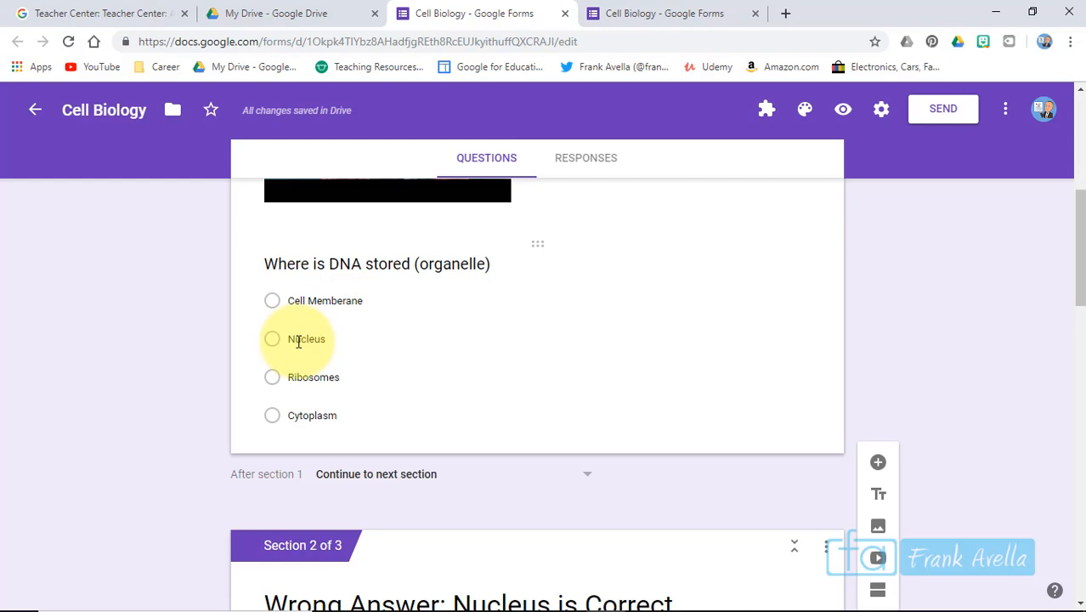
pyautogui.moveTo(679, 375)
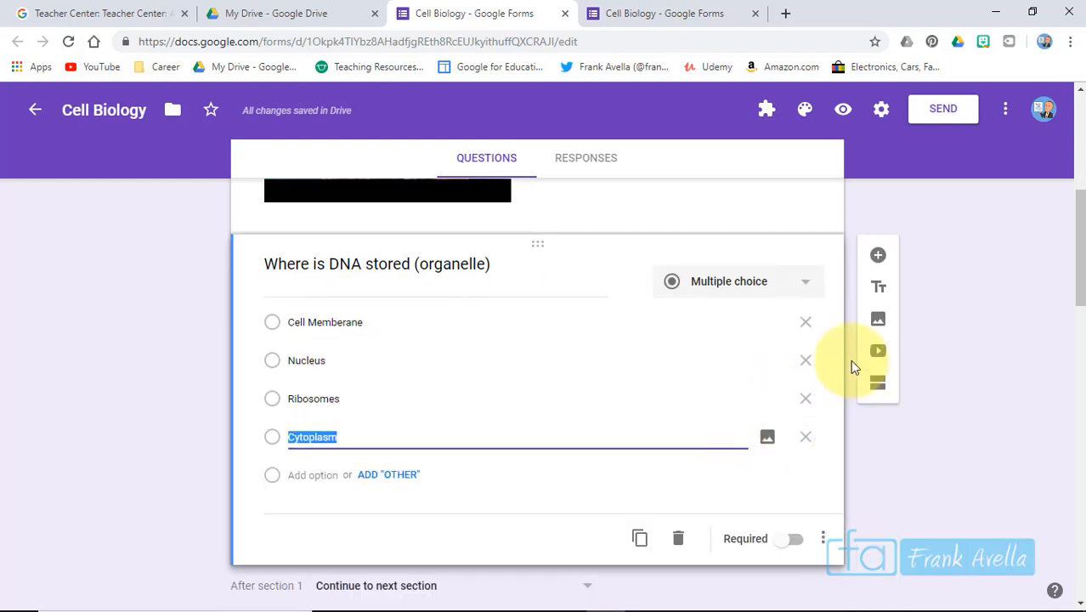
pyautogui.moveTo(806, 326)
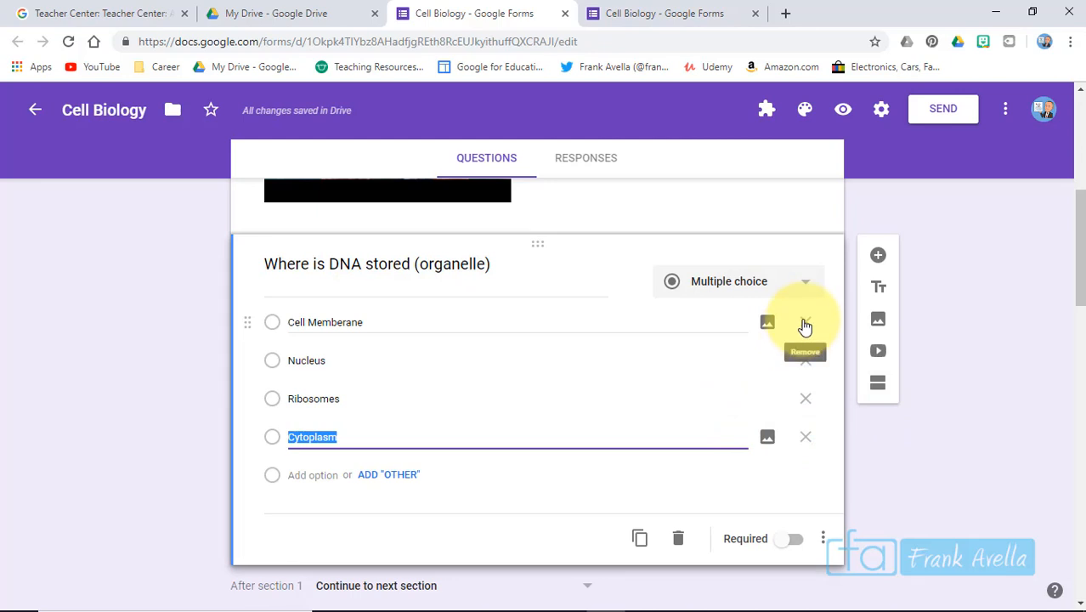
pyautogui.click(823, 538)
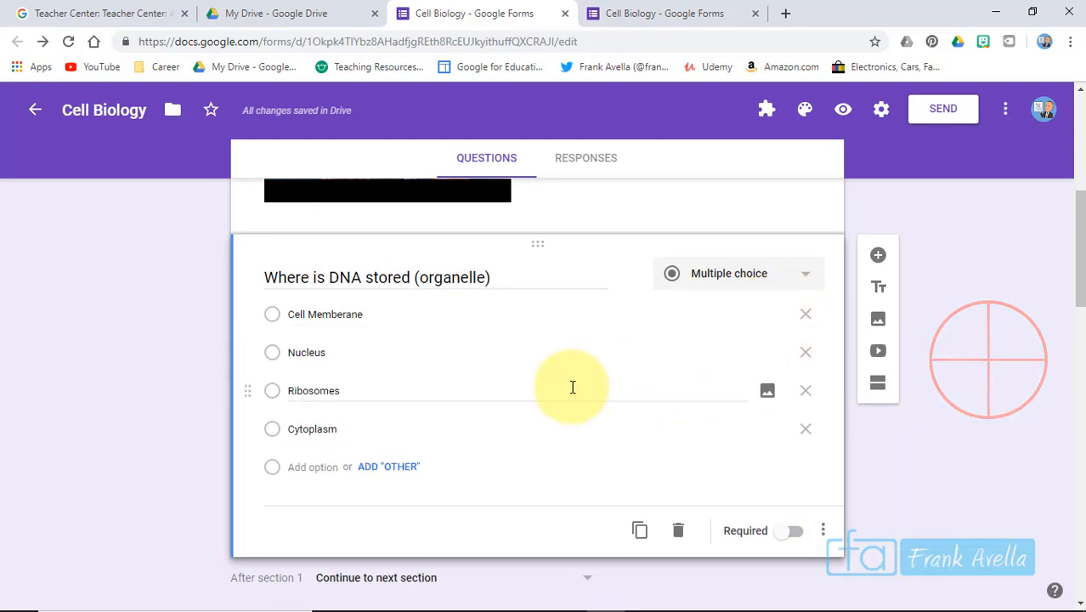
pyautogui.moveTo(393, 490)
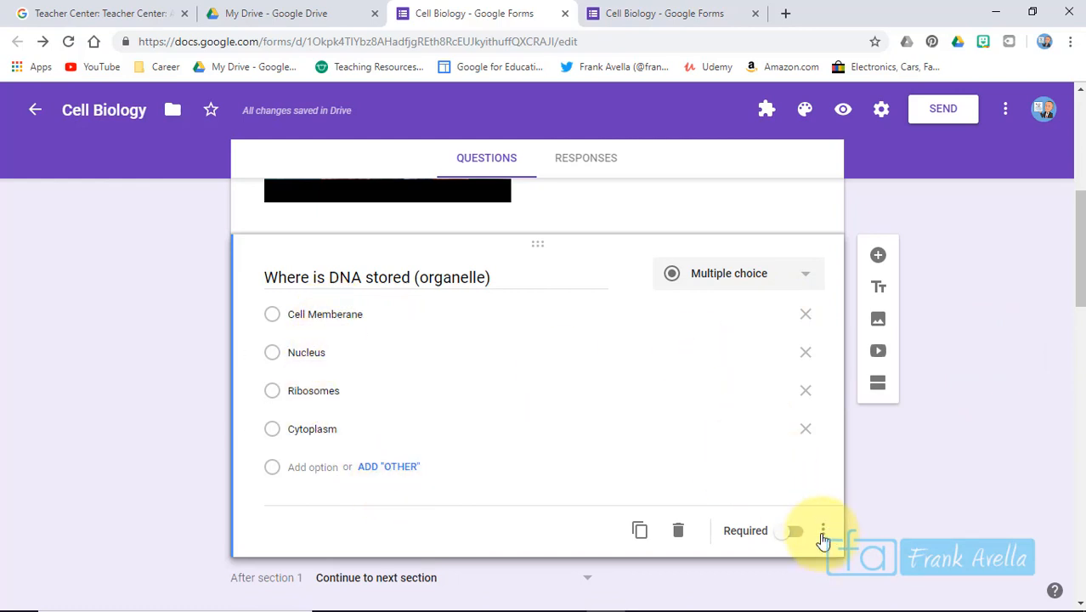
# Step: Enable 'Go to section based on answer' and send Cell Memberane to the Wrong Answer section
pyautogui.click(823, 531)
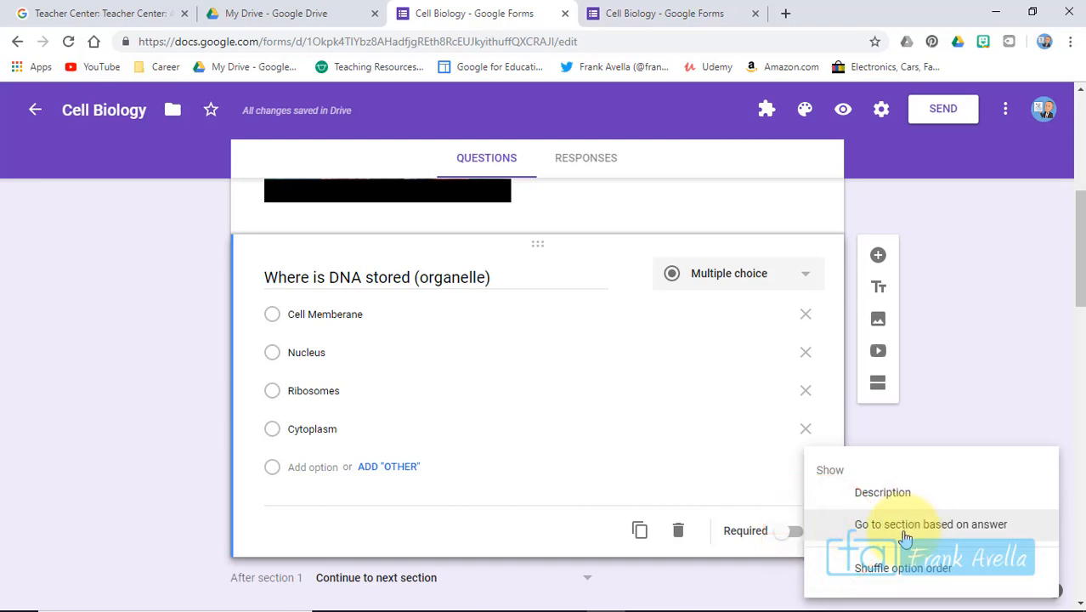
pyautogui.click(931, 523)
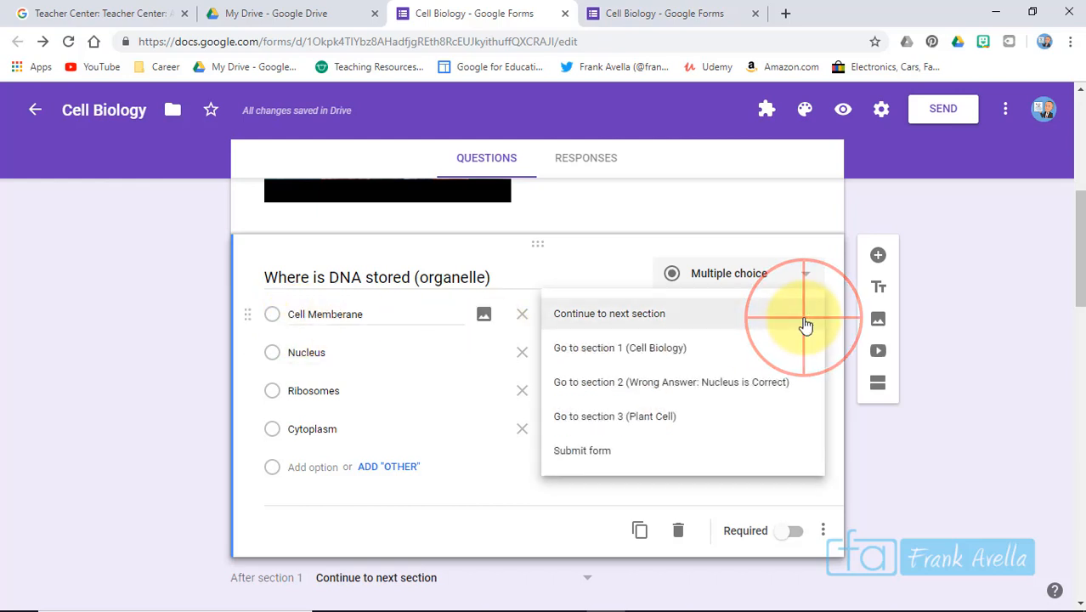
pyautogui.click(670, 380)
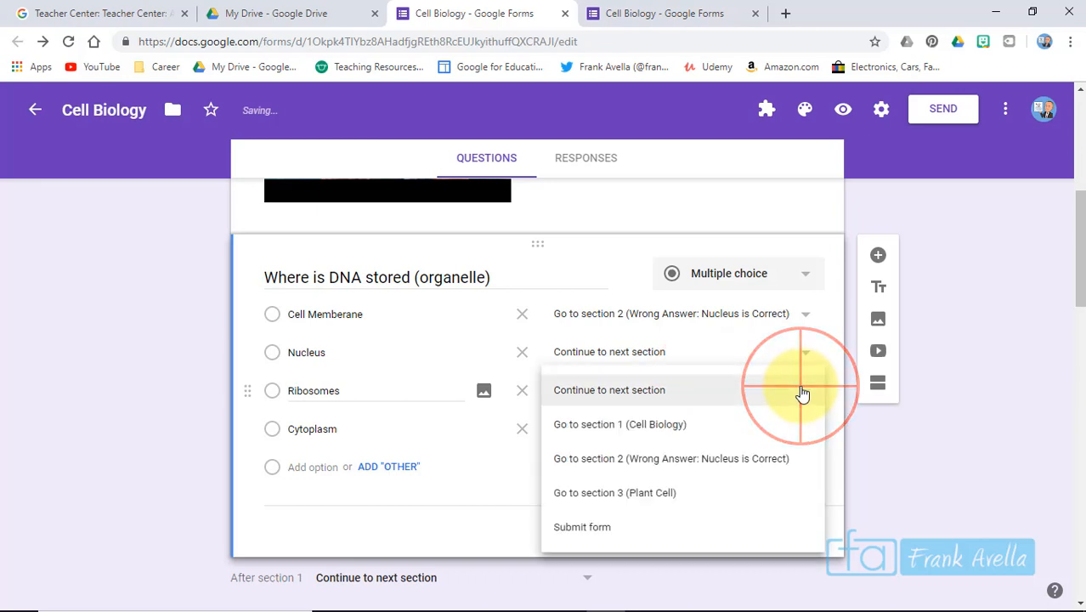
pyautogui.moveTo(671, 459)
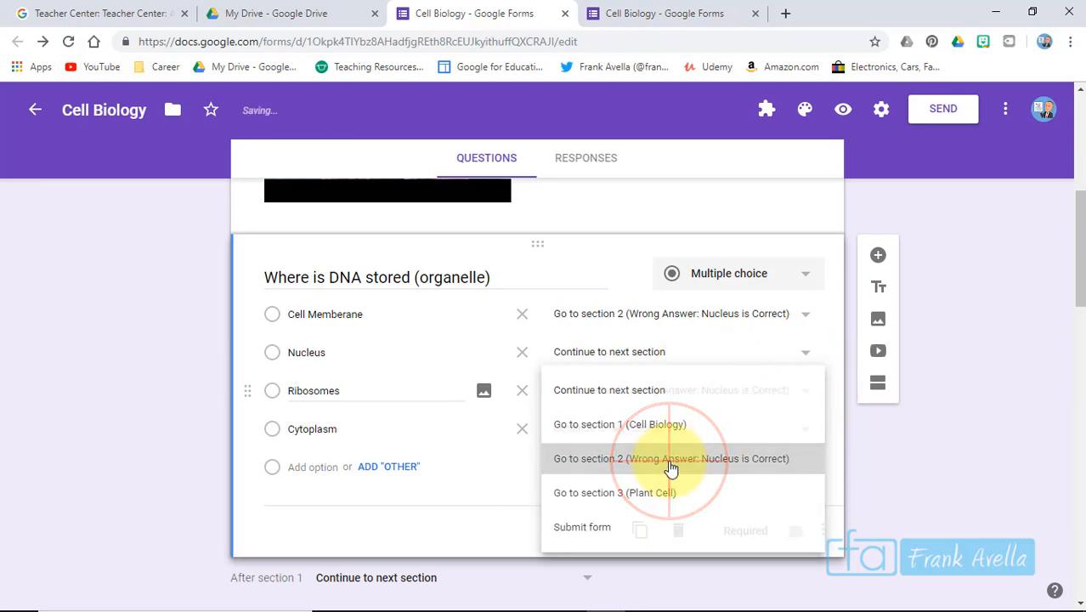
# Step: Send Ribosomes and Cytoplasm to the Wrong Answer section and Nucleus to the Plant Cell section
pyautogui.click(671, 459)
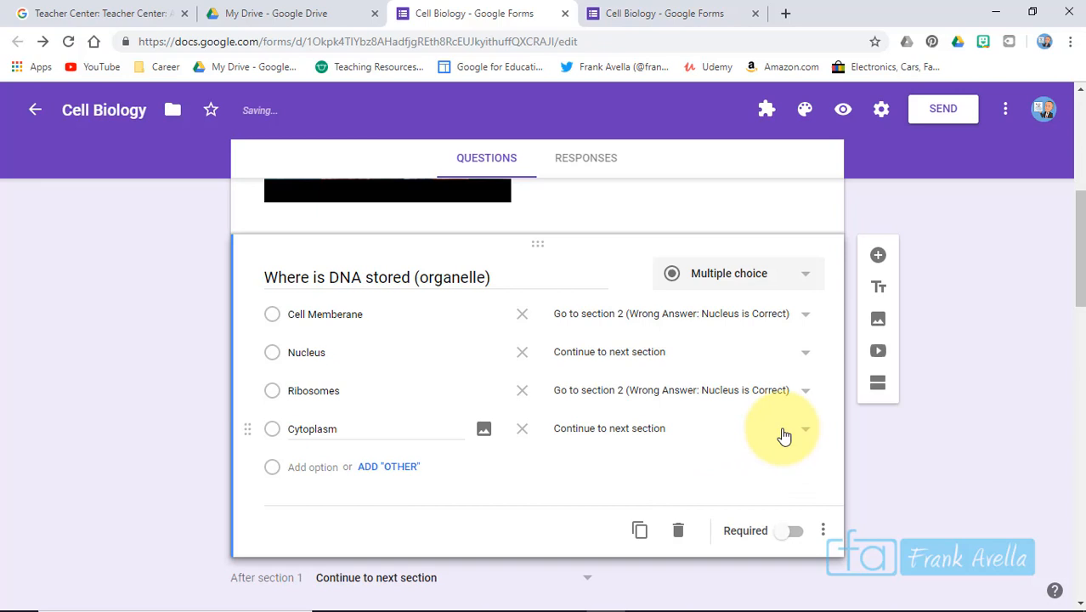
pyautogui.click(803, 428)
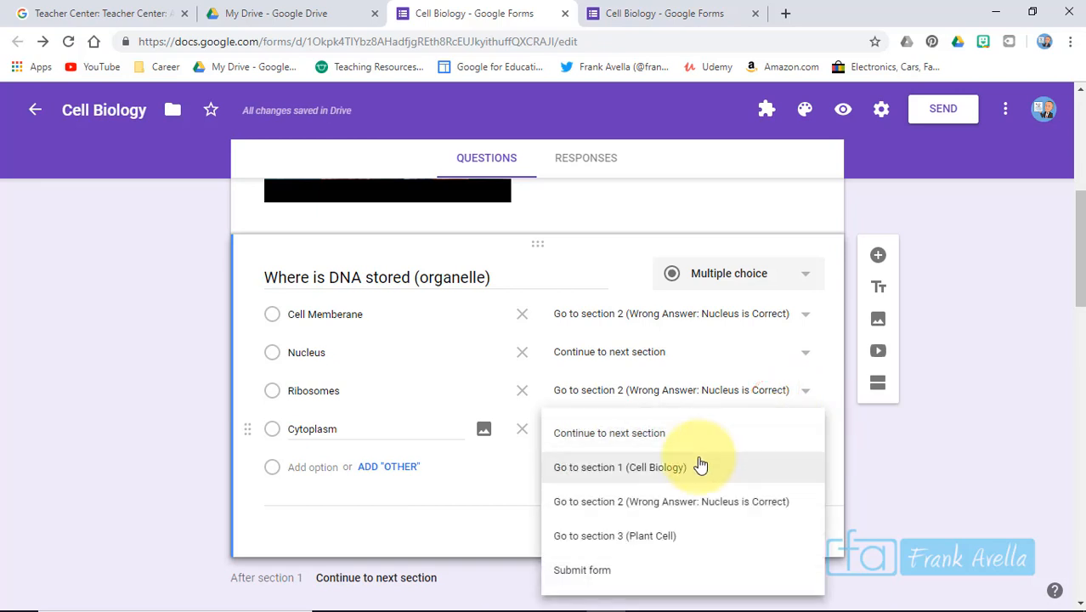
pyautogui.click(670, 499)
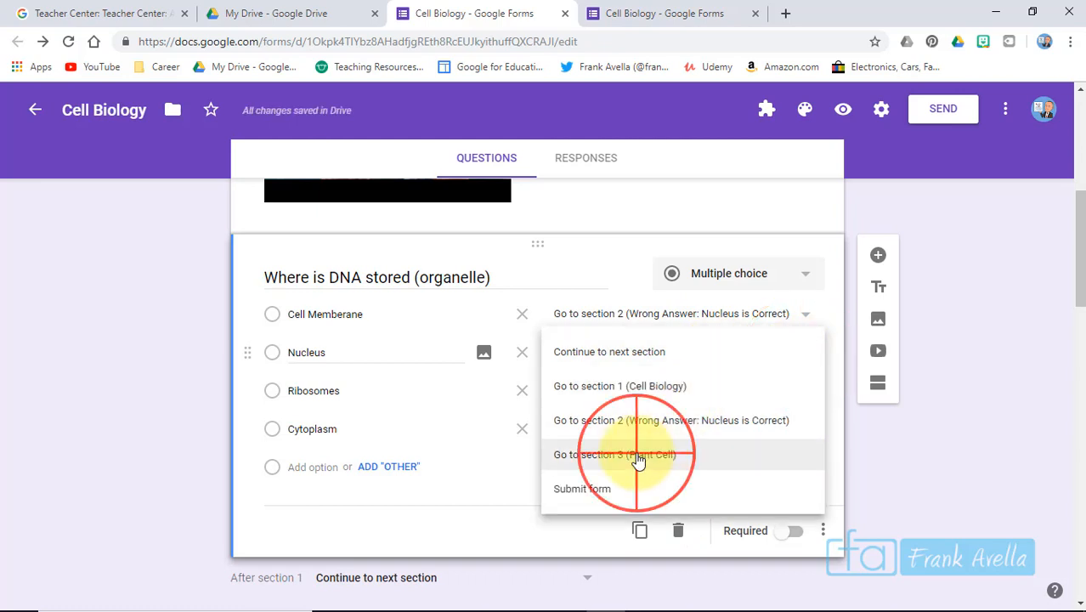
pyautogui.click(615, 454)
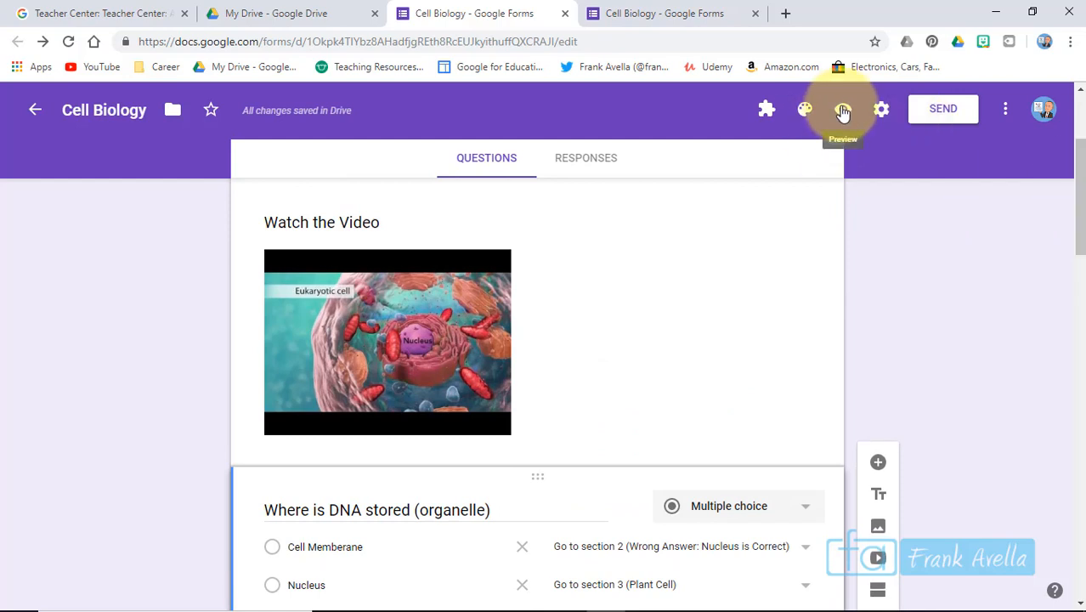
# Step: In the preview, answer Nucleus to the DNA question and continue to the Plant Cell section
pyautogui.click(843, 109)
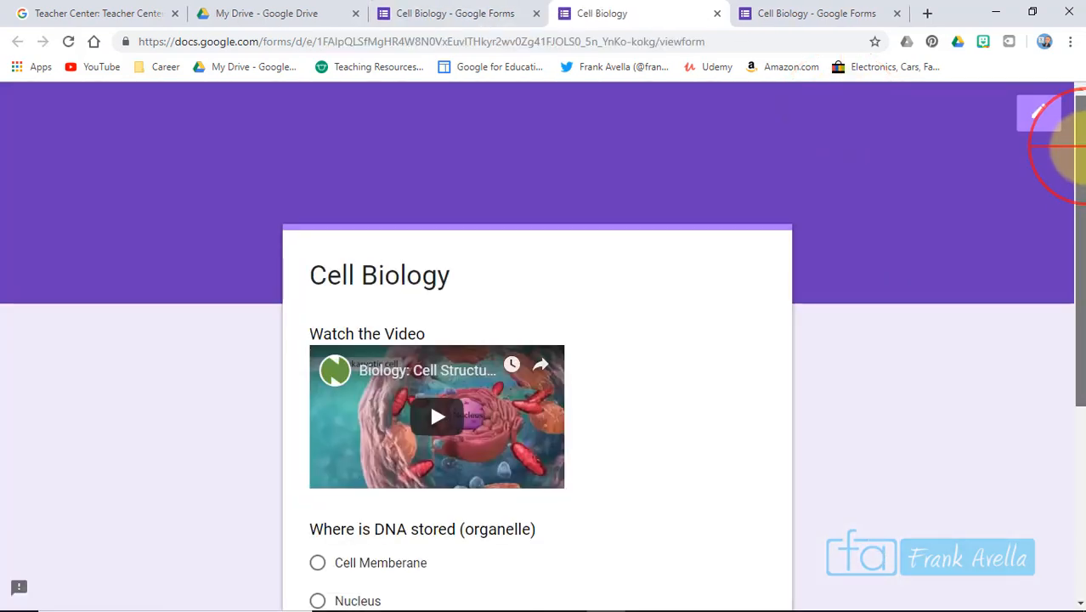
pyautogui.scroll(-3)
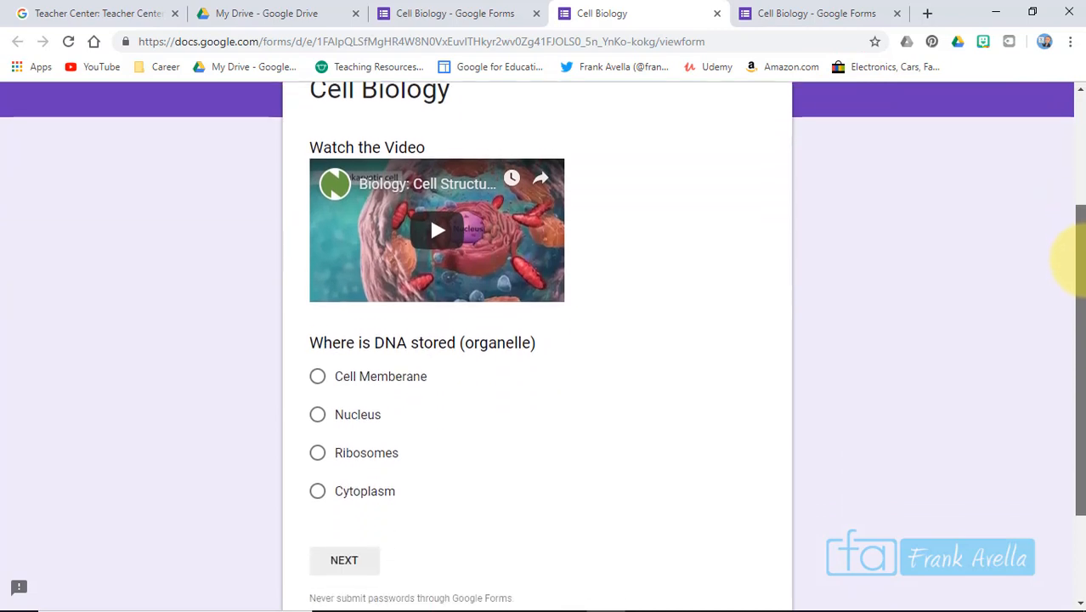
pyautogui.scroll(-3)
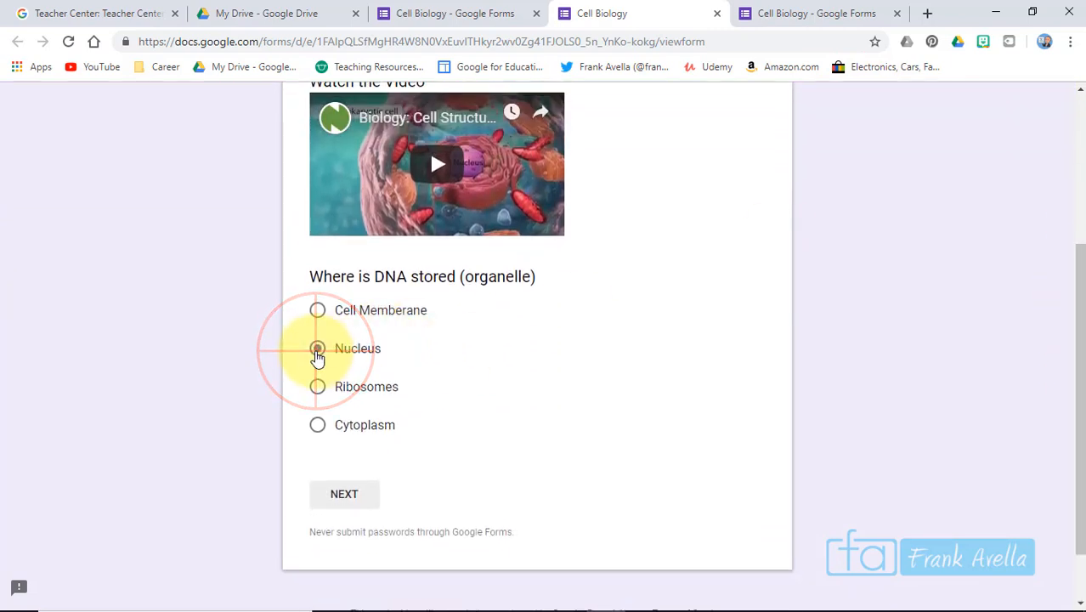
pyautogui.click(316, 347)
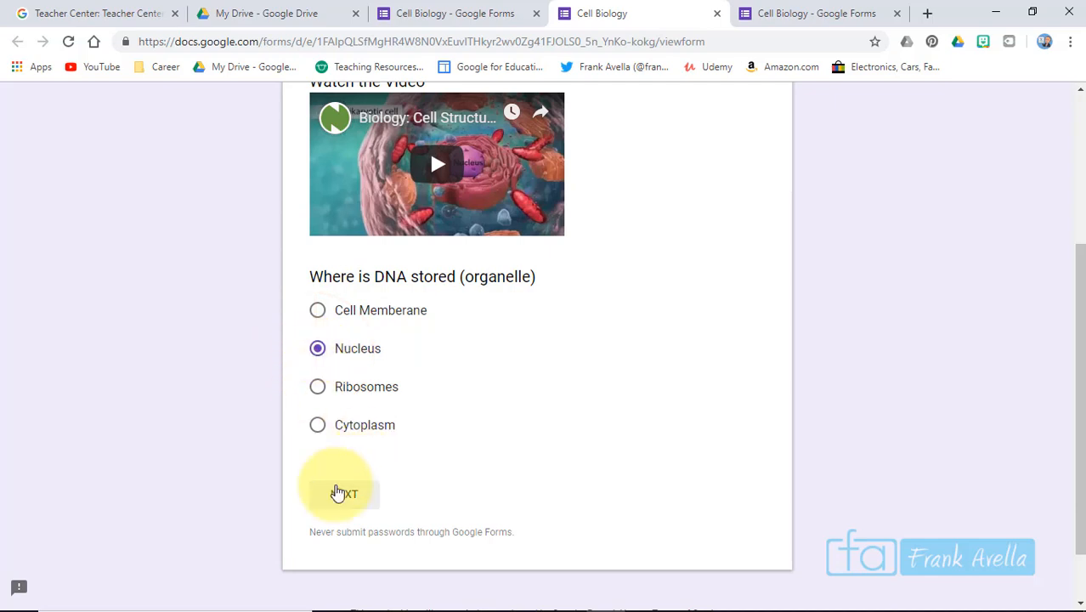
pyautogui.click(343, 493)
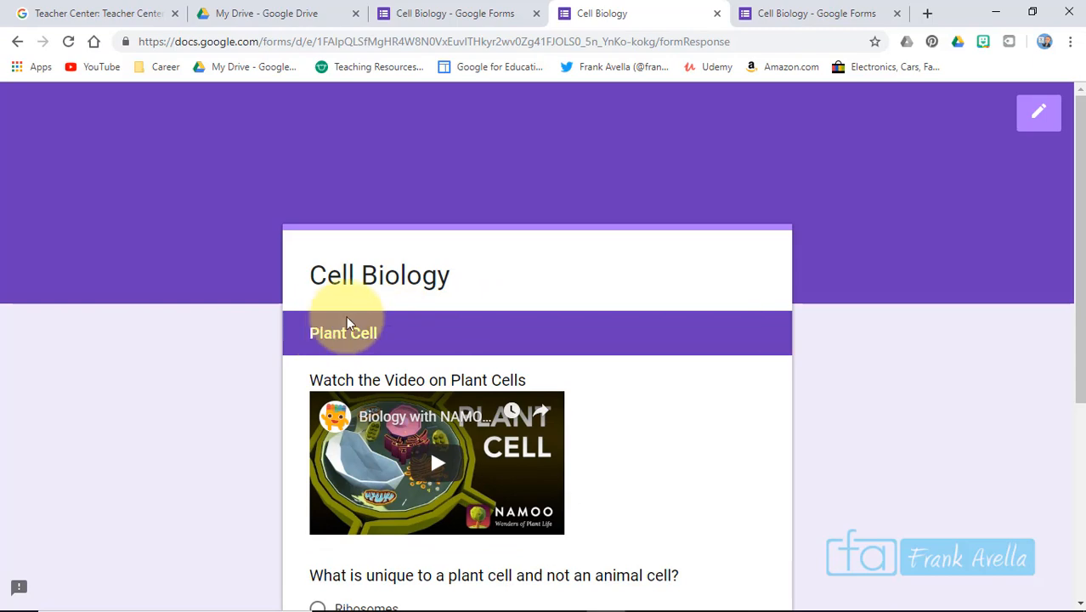
pyautogui.scroll(-3)
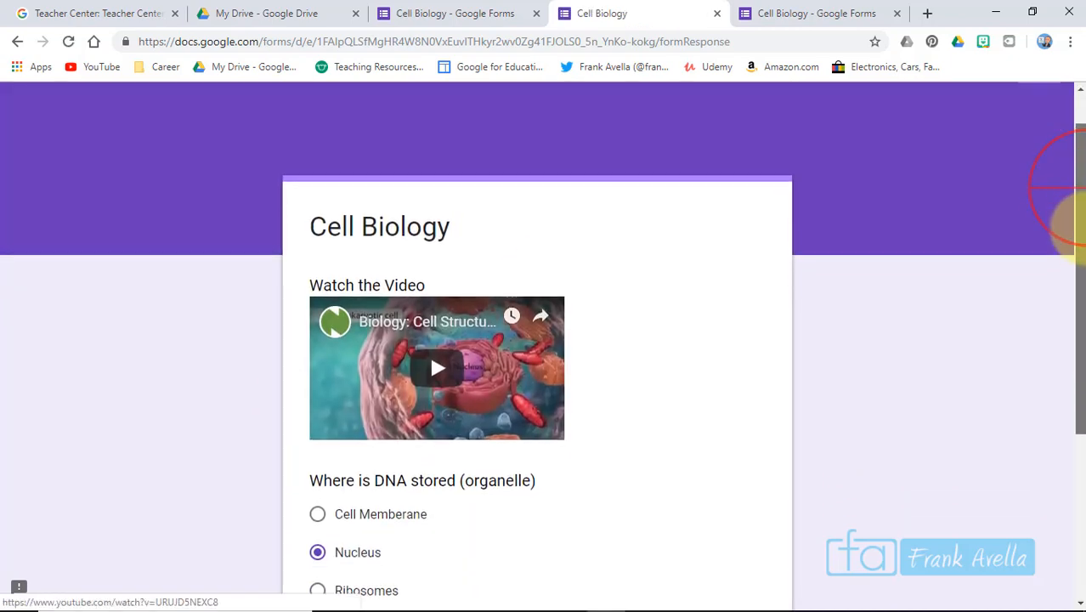
# Step: Answer Cell Memberane to the DNA question so the review section appears
pyautogui.scroll(-3)
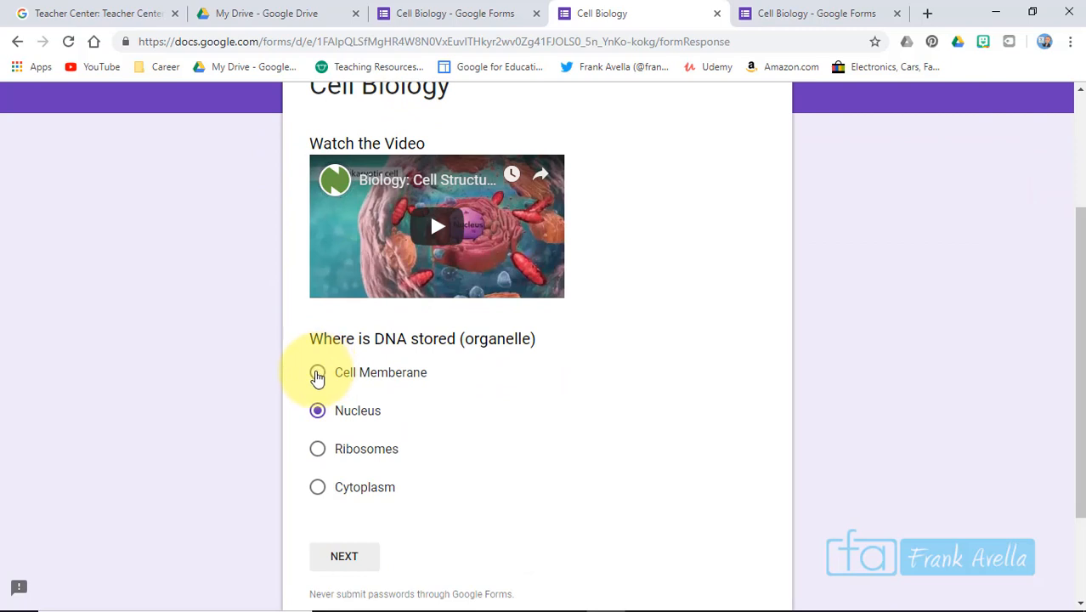
pyautogui.click(316, 372)
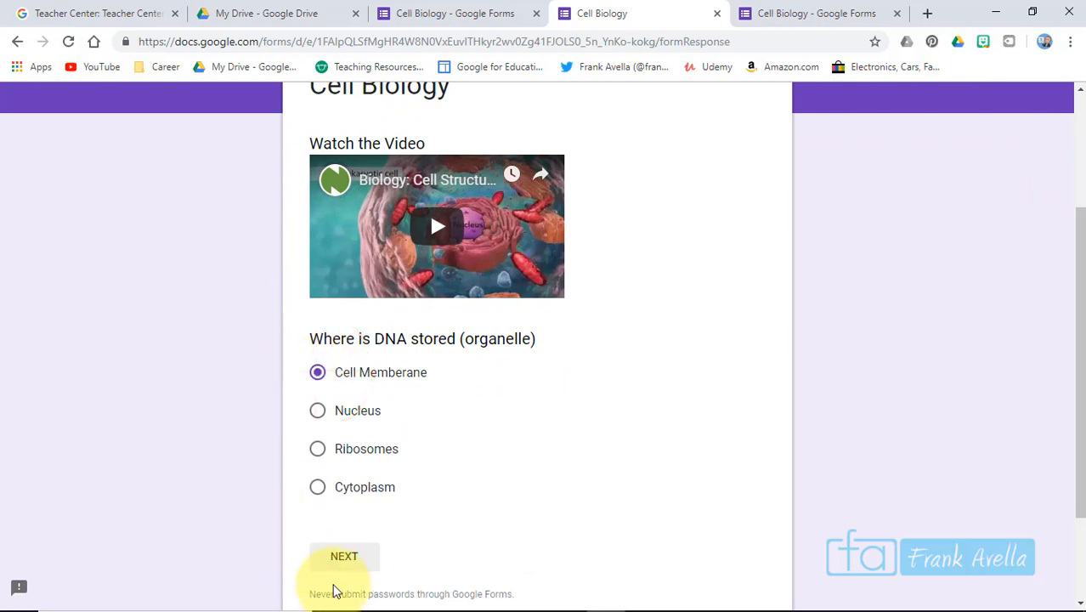
pyautogui.click(344, 555)
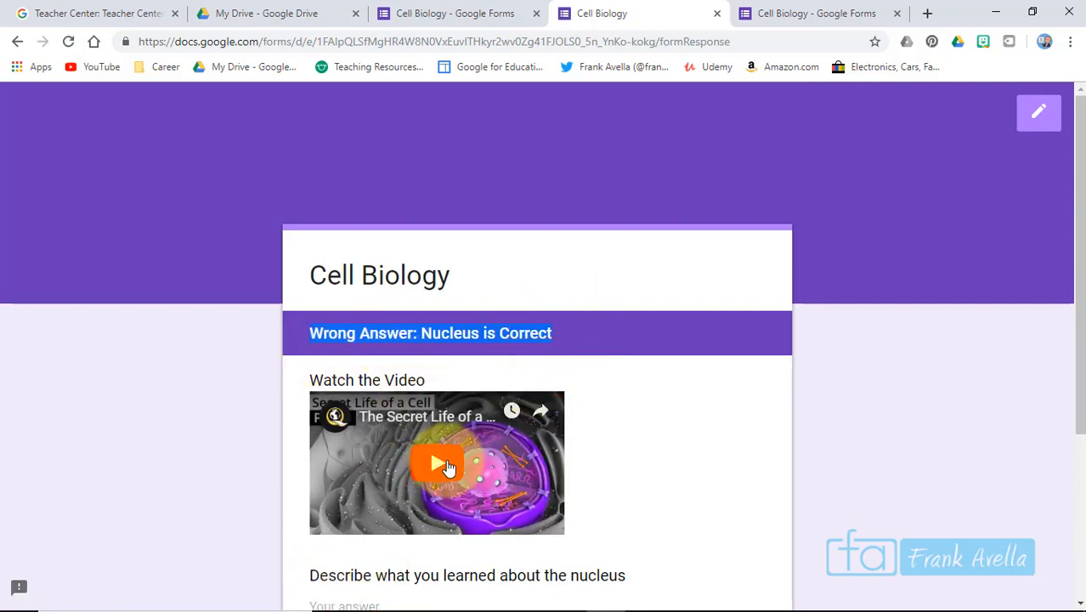
pyautogui.scroll(-3)
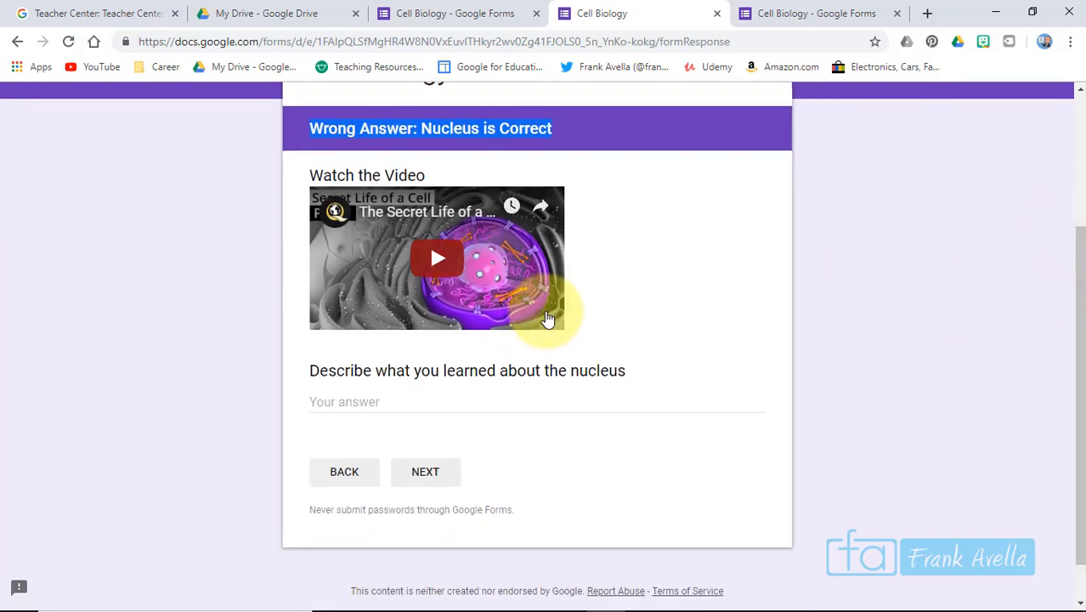
# Step: Answer the nucleus question with 'I learned Nucleus stores DNA' and continue to Plant Cell
pyautogui.click(536, 401)
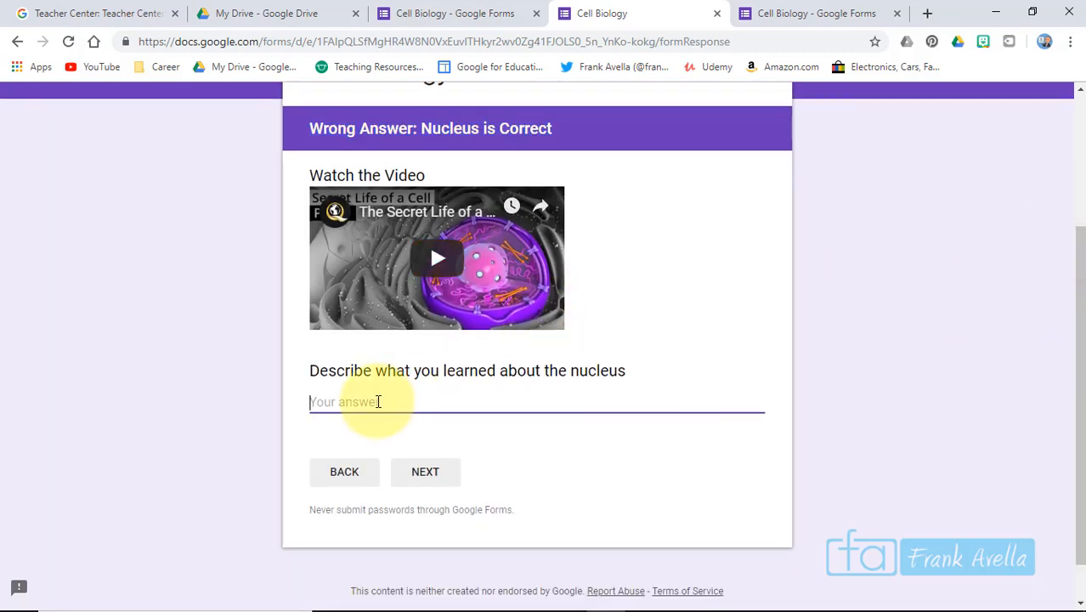
pyautogui.write('I learned N')
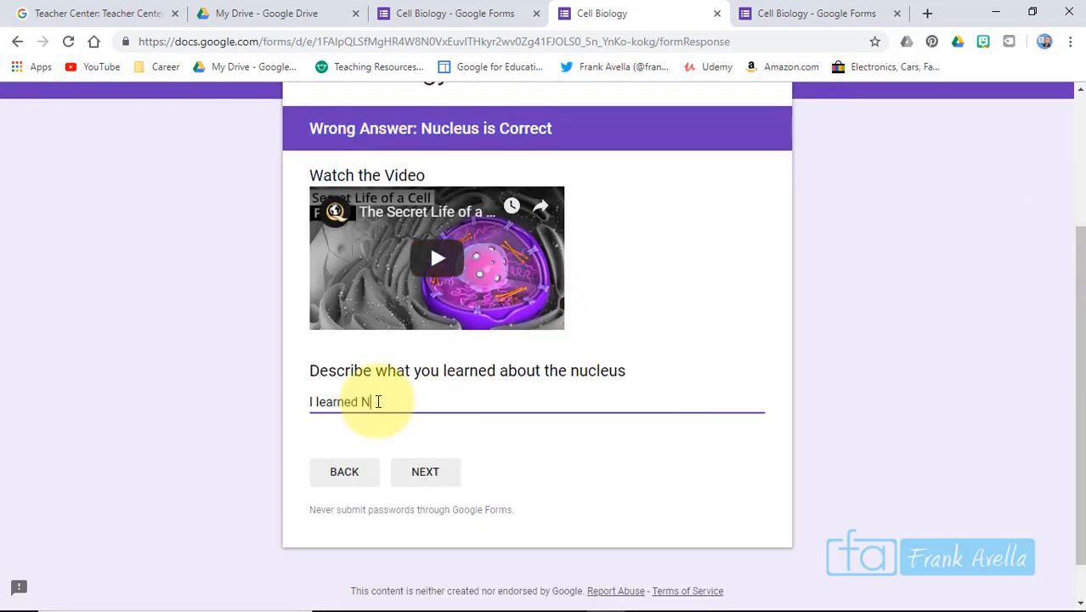
pyautogui.write('ucle')
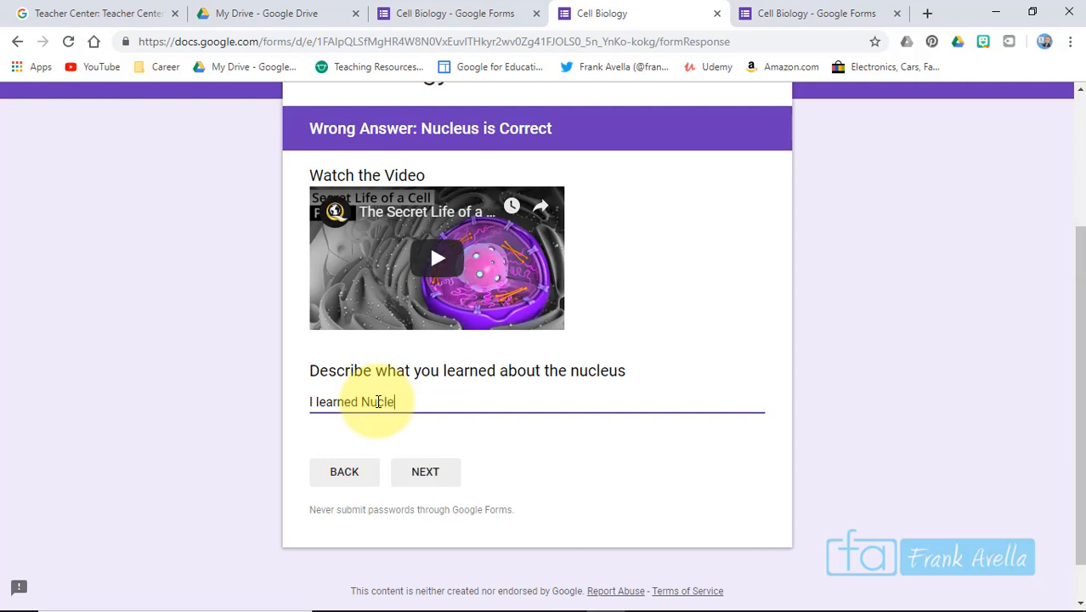
pyautogui.write('us stores D')
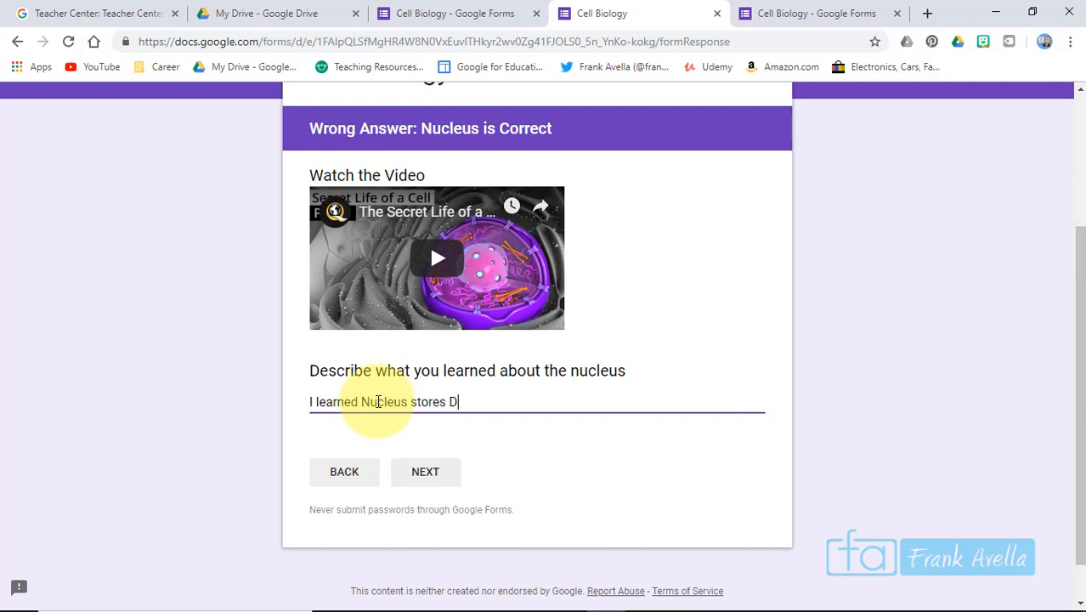
pyautogui.write('NA')
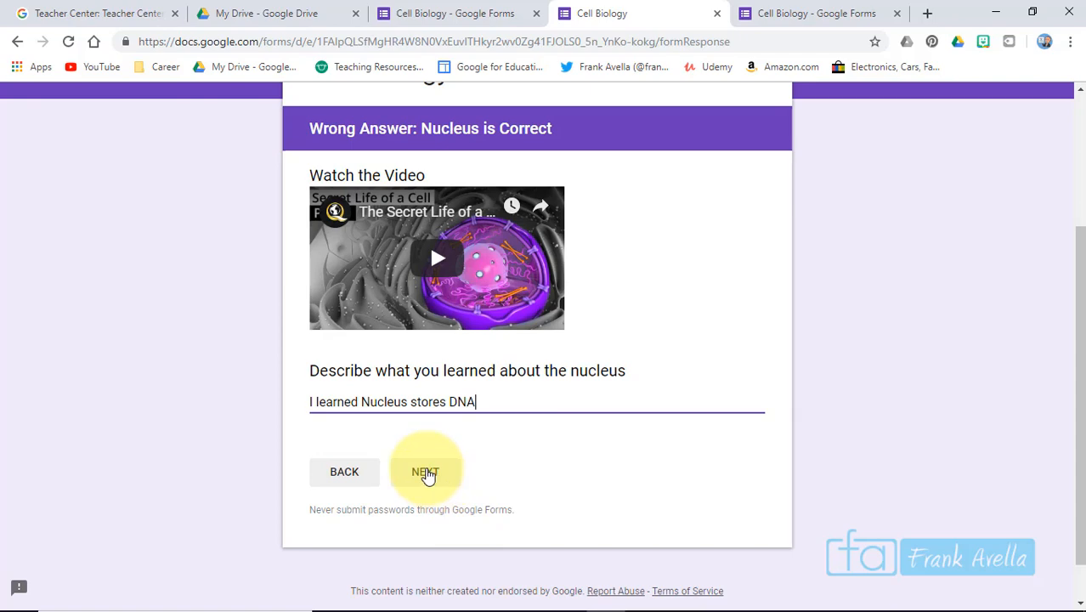
pyautogui.click(425, 472)
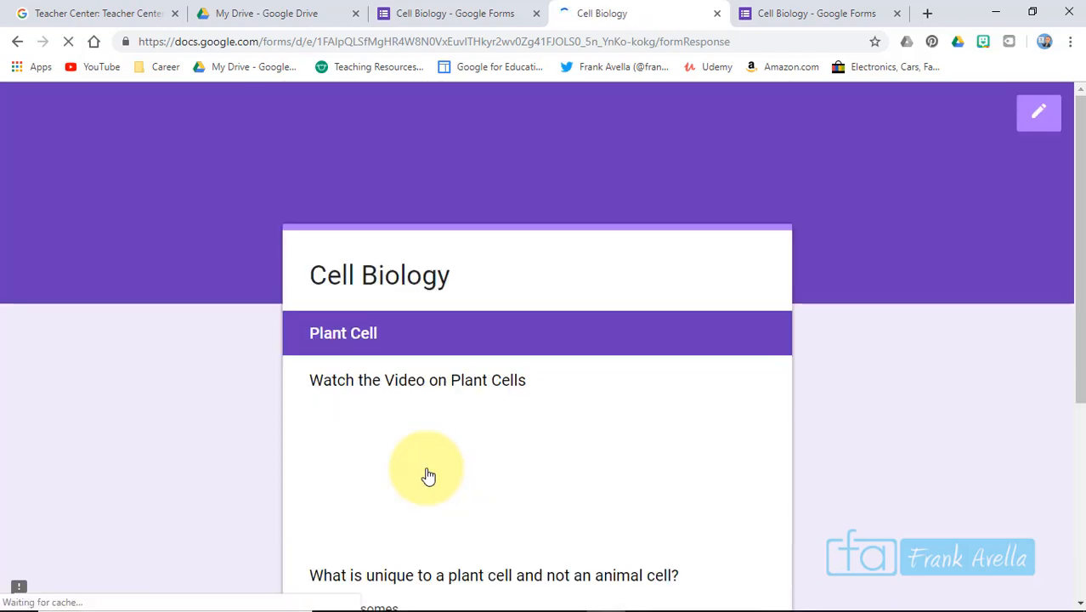